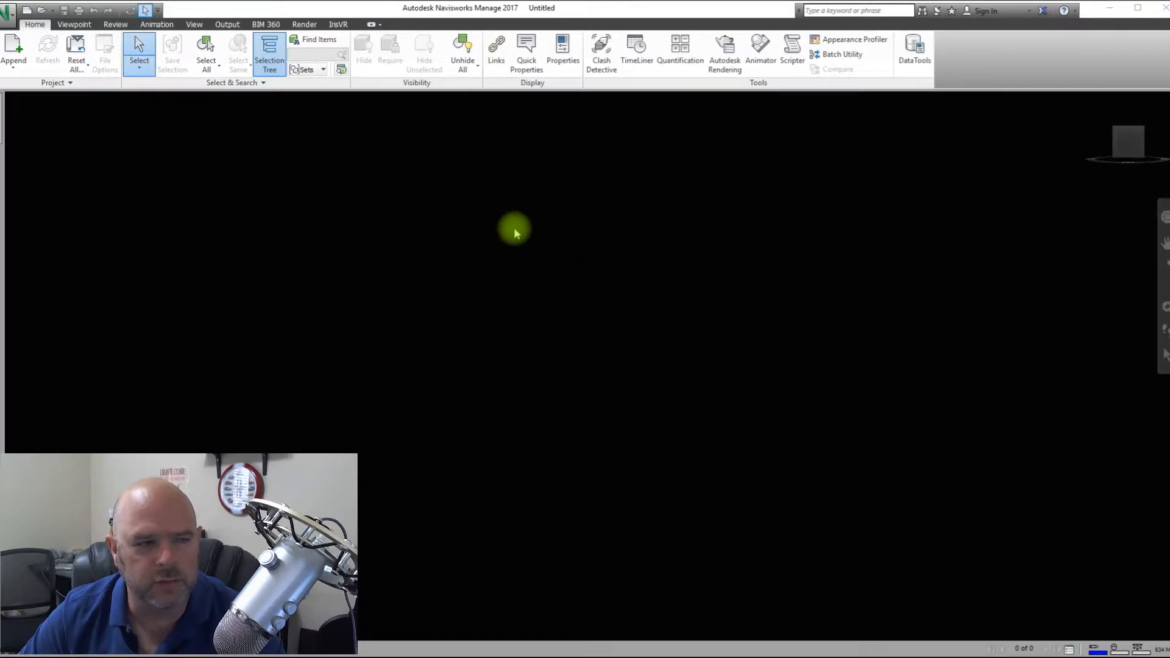
pyautogui.moveTo(403, 186)
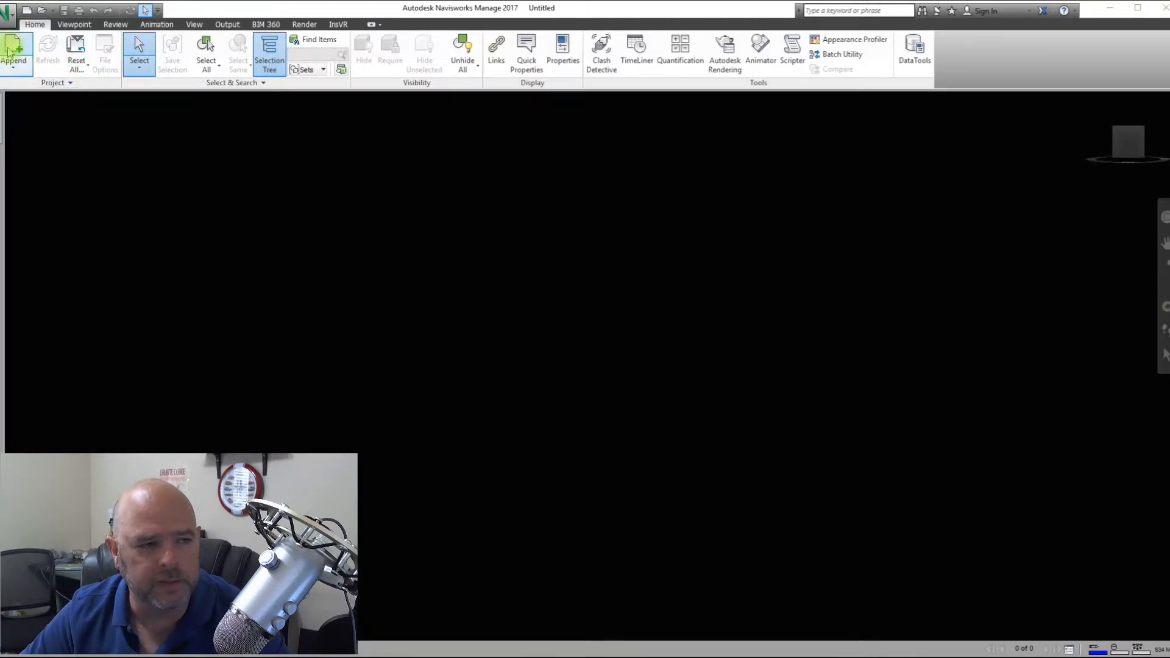
# Step: In the Append dialog keep the Autodesk DWG/DXF file type and select Area1-Piping.dwg from the Pipe folder
pyautogui.click(13, 52)
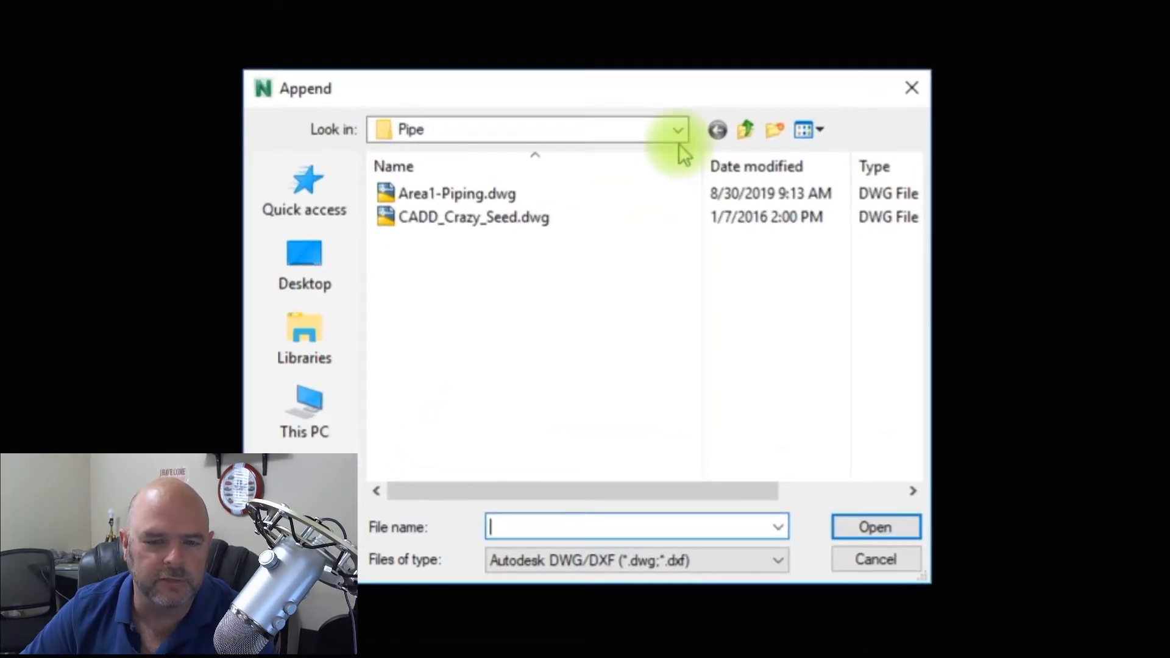
pyautogui.moveTo(769, 519)
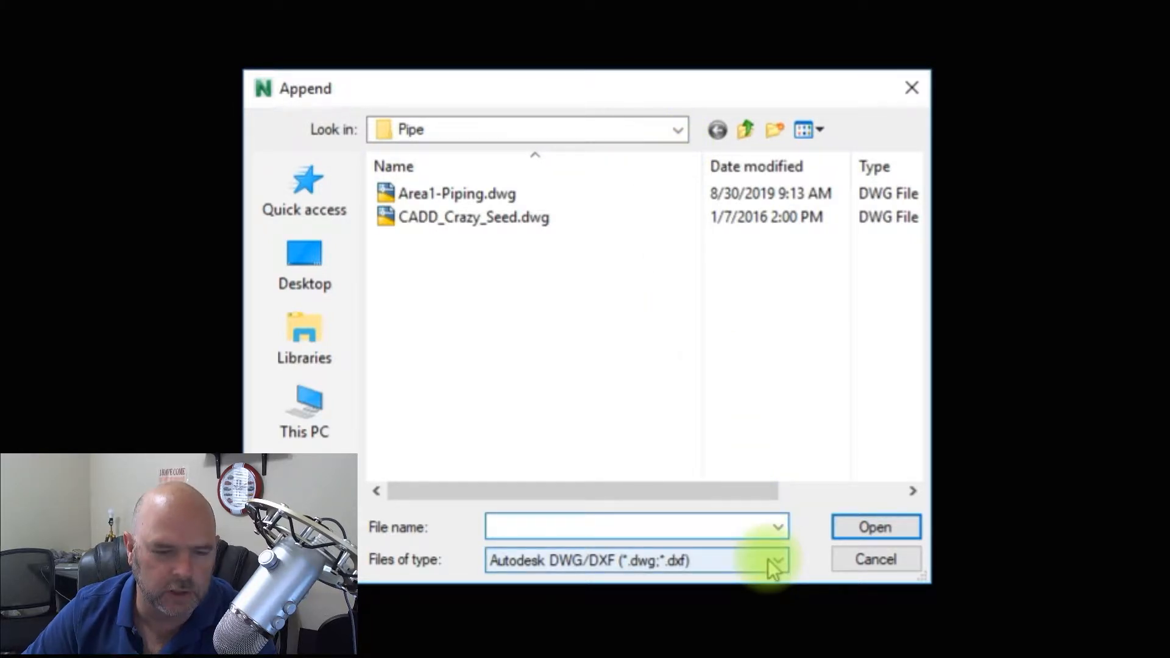
pyautogui.click(777, 560)
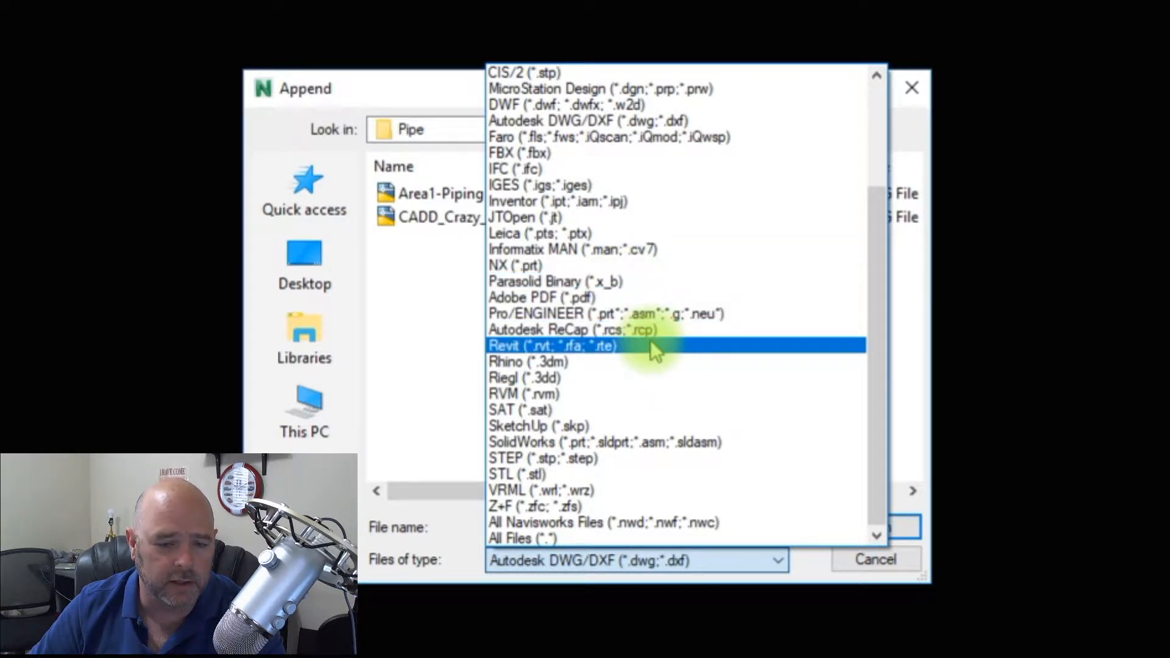
pyautogui.moveTo(619, 232)
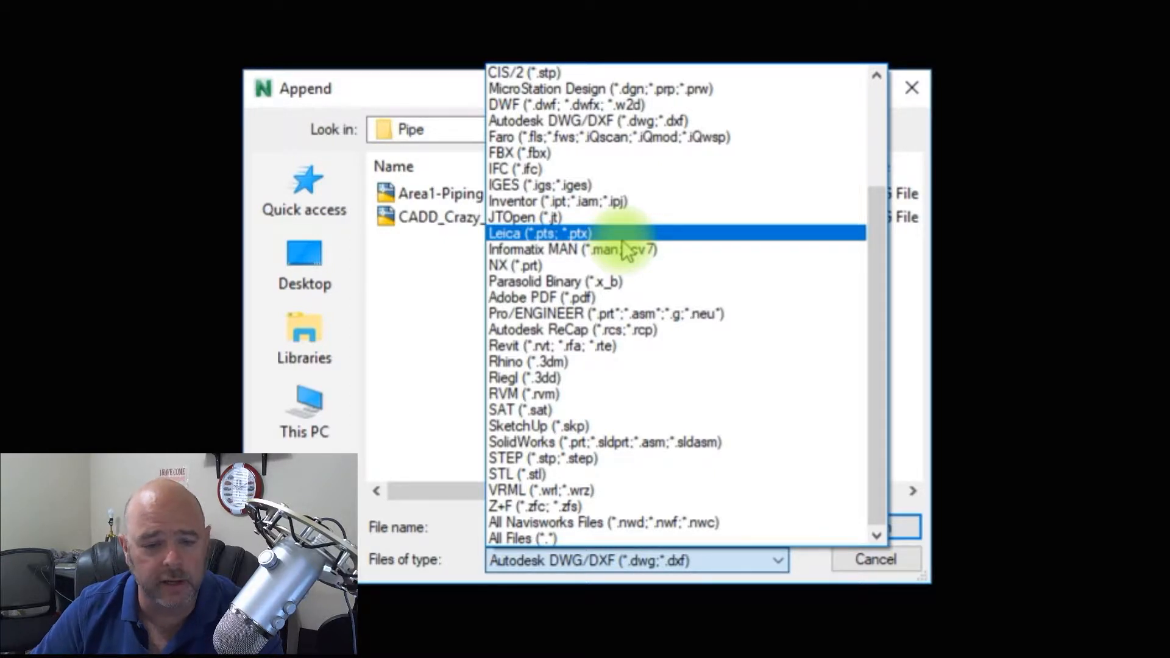
pyautogui.moveTo(668, 330)
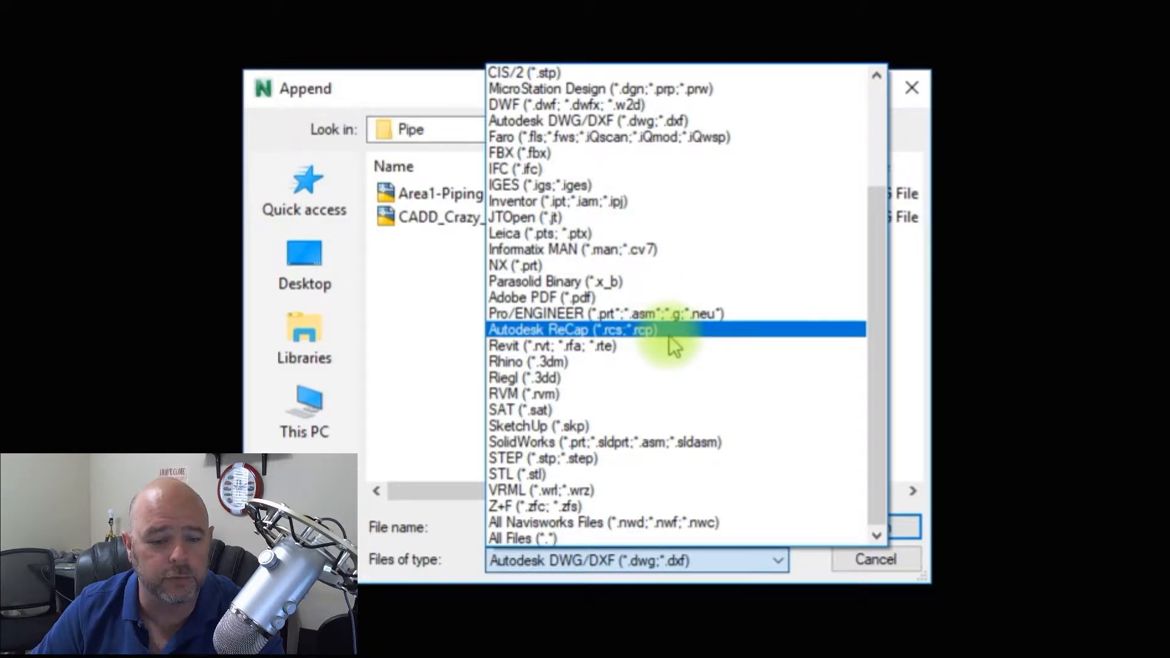
pyautogui.moveTo(520, 474)
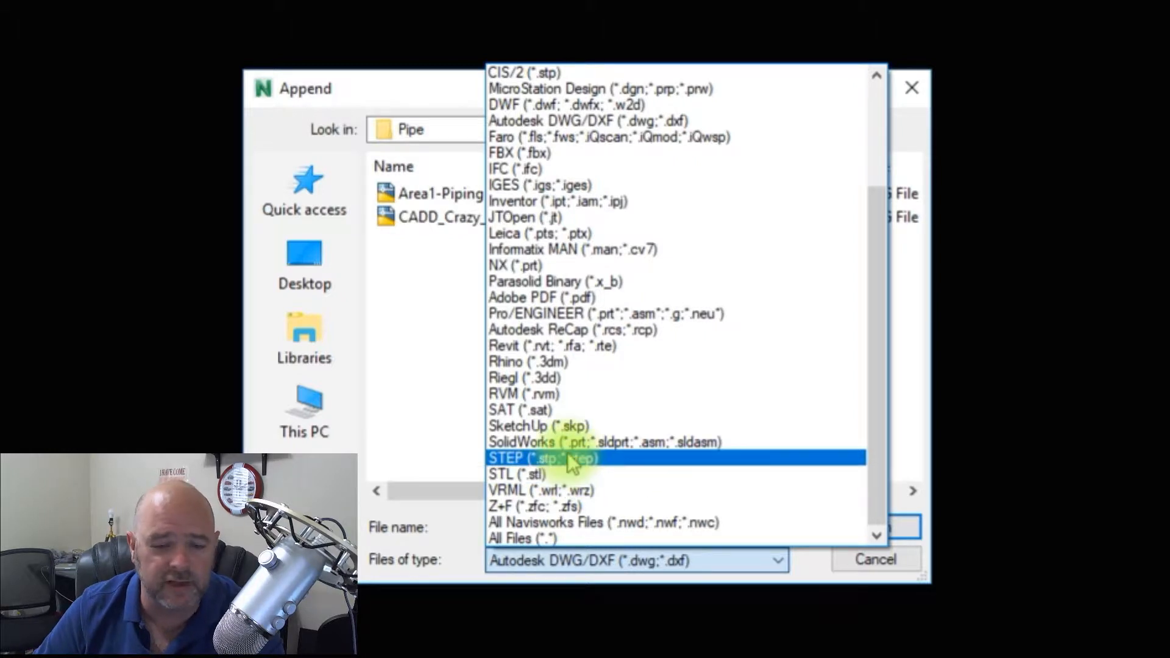
pyautogui.moveTo(650, 426)
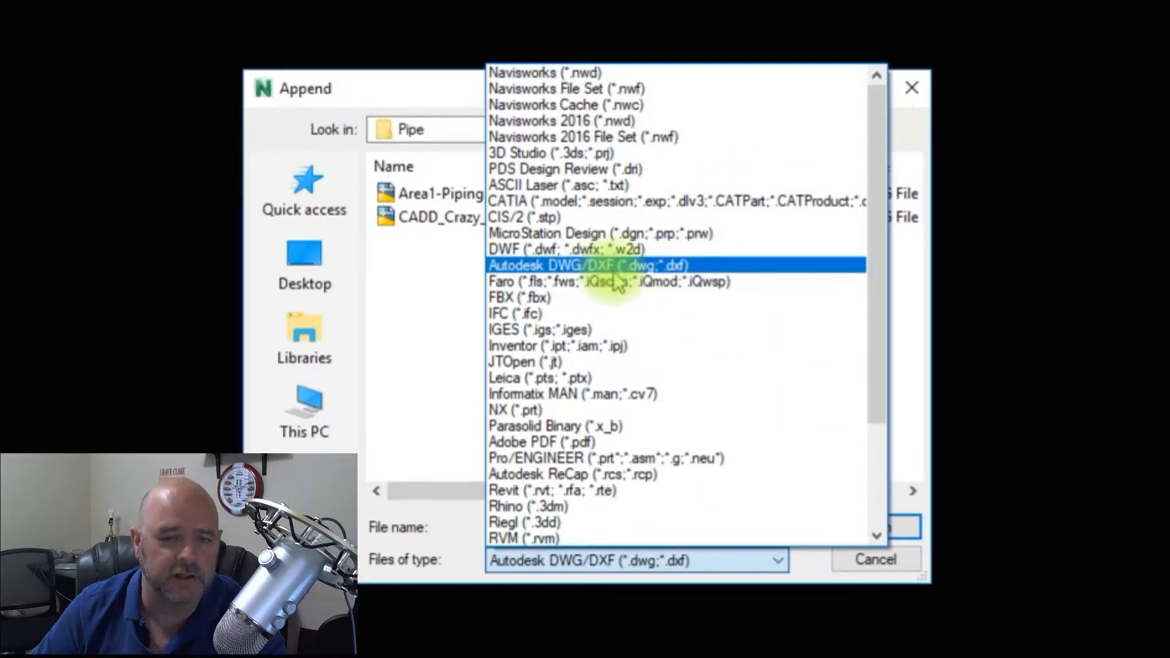
pyautogui.click(601, 264)
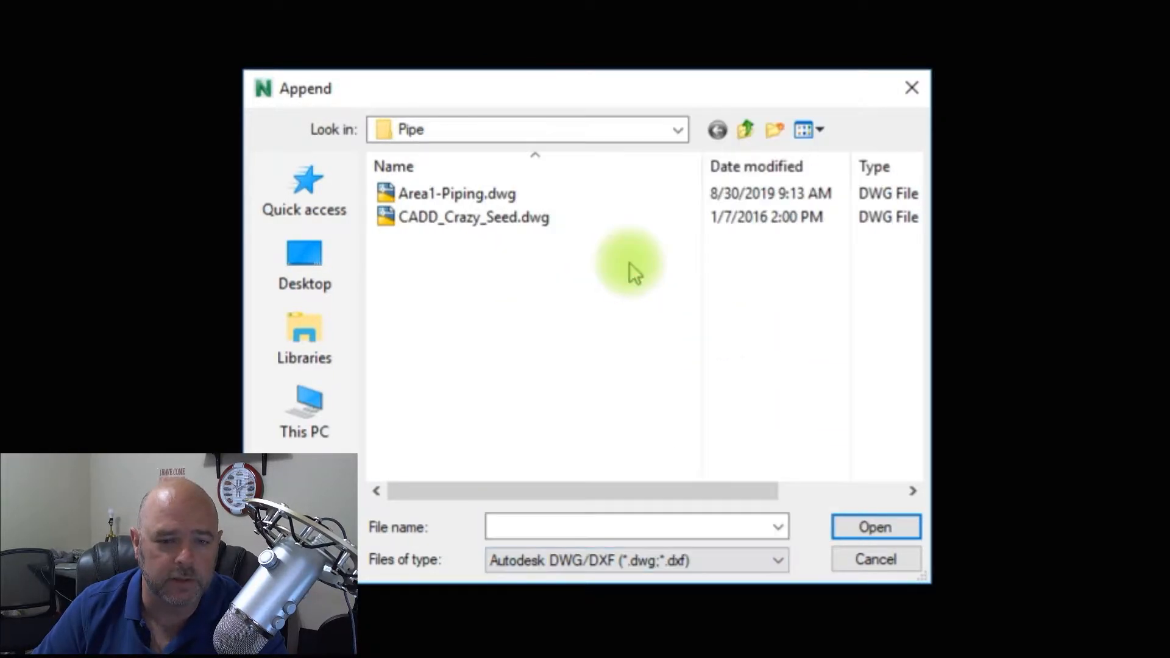
pyautogui.moveTo(498, 290)
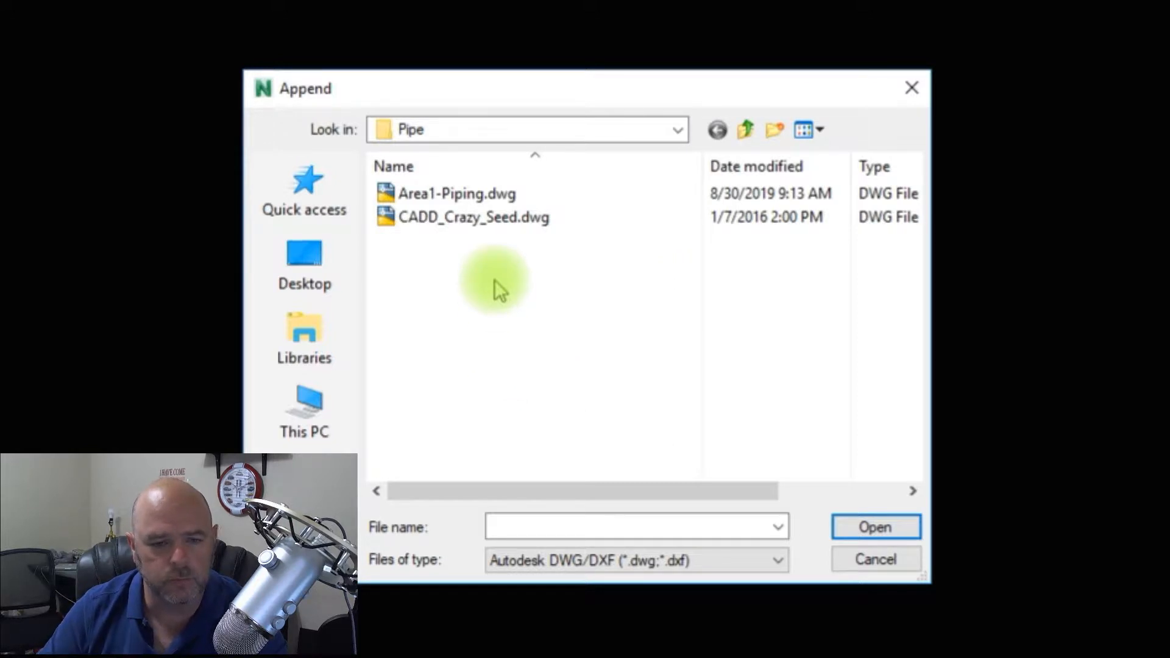
pyautogui.click(456, 194)
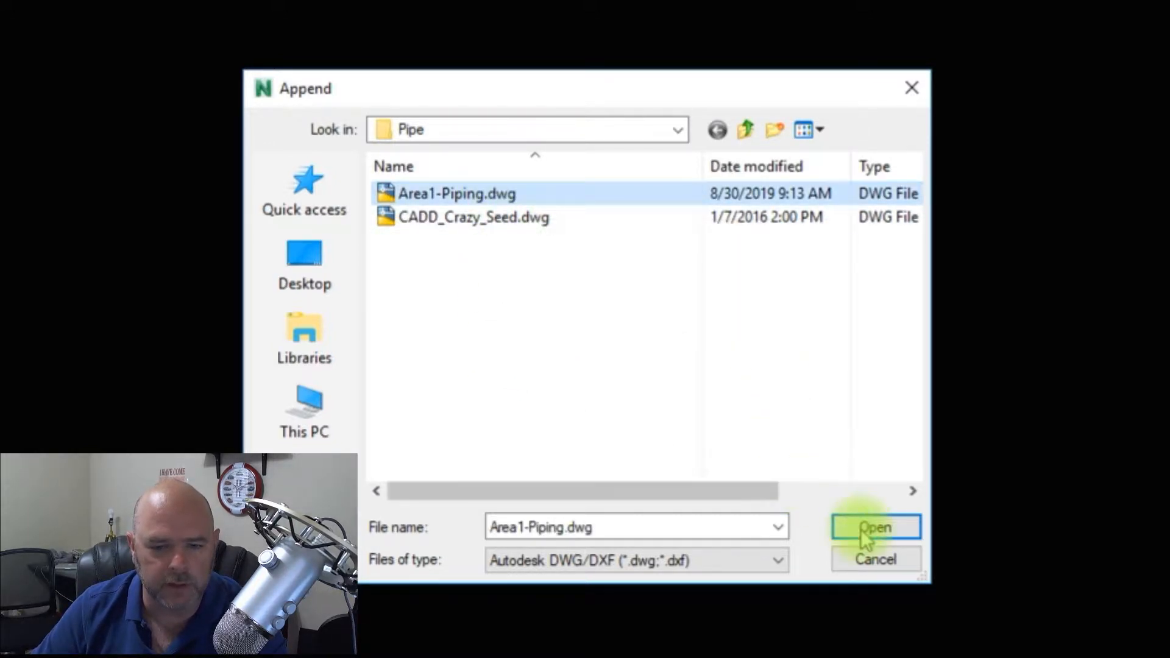
# Step: Attempt to load Area1-Piping.dwg and dismiss the canceled-load notice after the unresolved xref
pyautogui.click(875, 527)
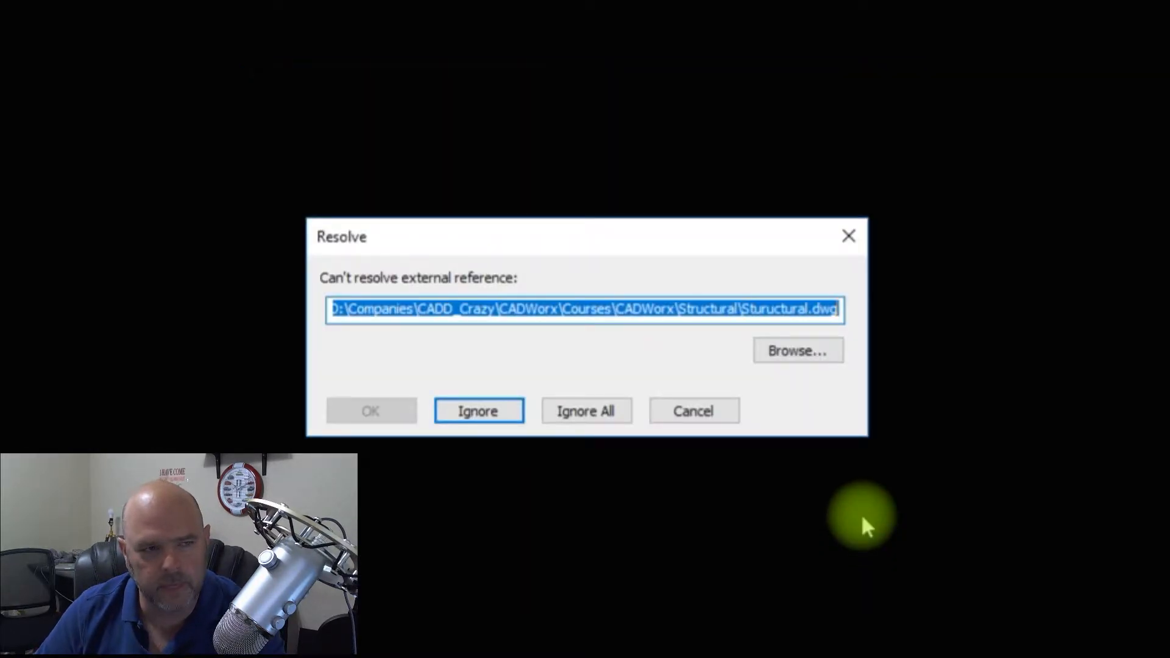
pyautogui.moveTo(482, 250)
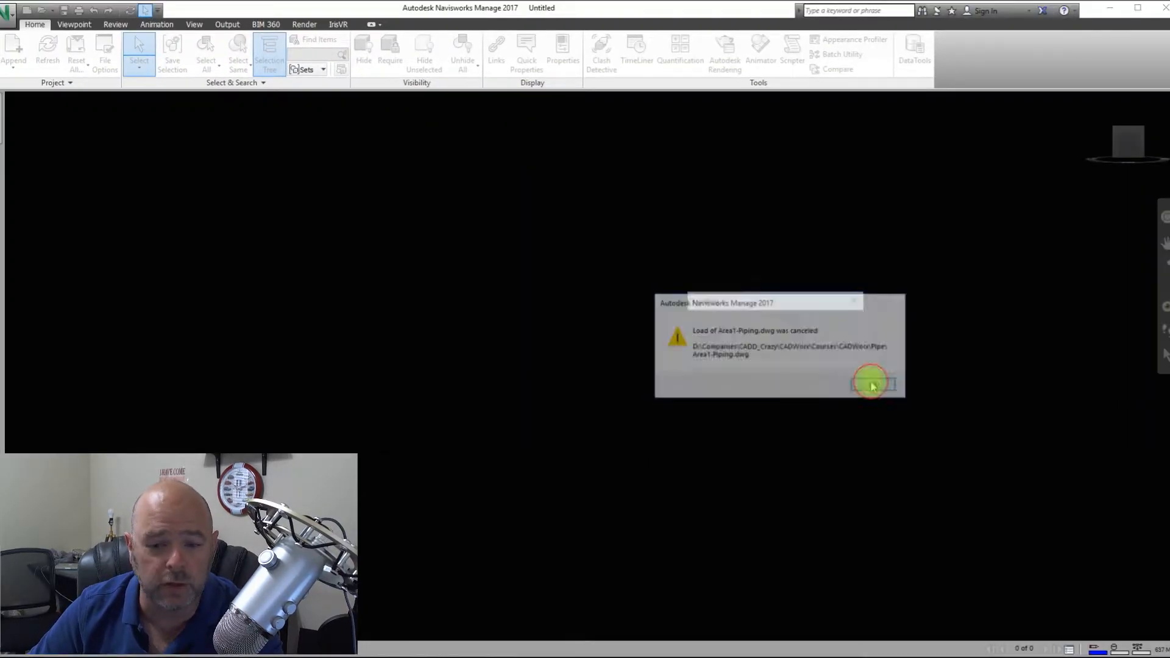
pyautogui.click(872, 384)
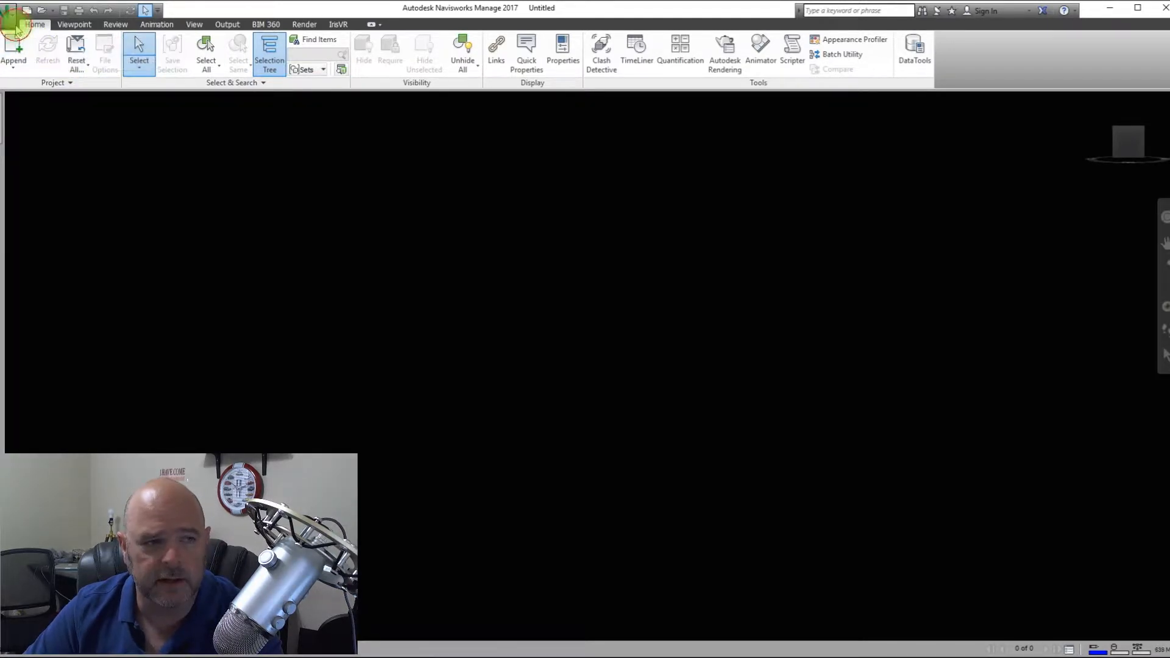
# Step: In Options > File Readers > DWG/DXF, turn off Convert XRefs, Merge XRef Layers and Convert Point Clouds
pyautogui.click(147, 282)
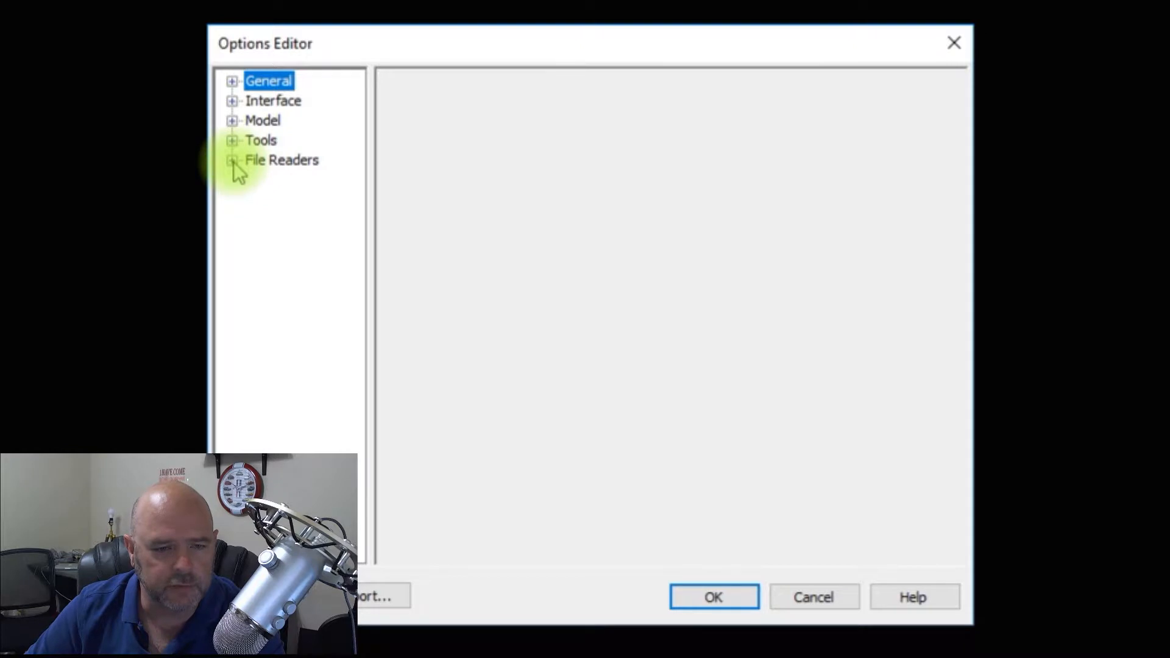
pyautogui.click(232, 160)
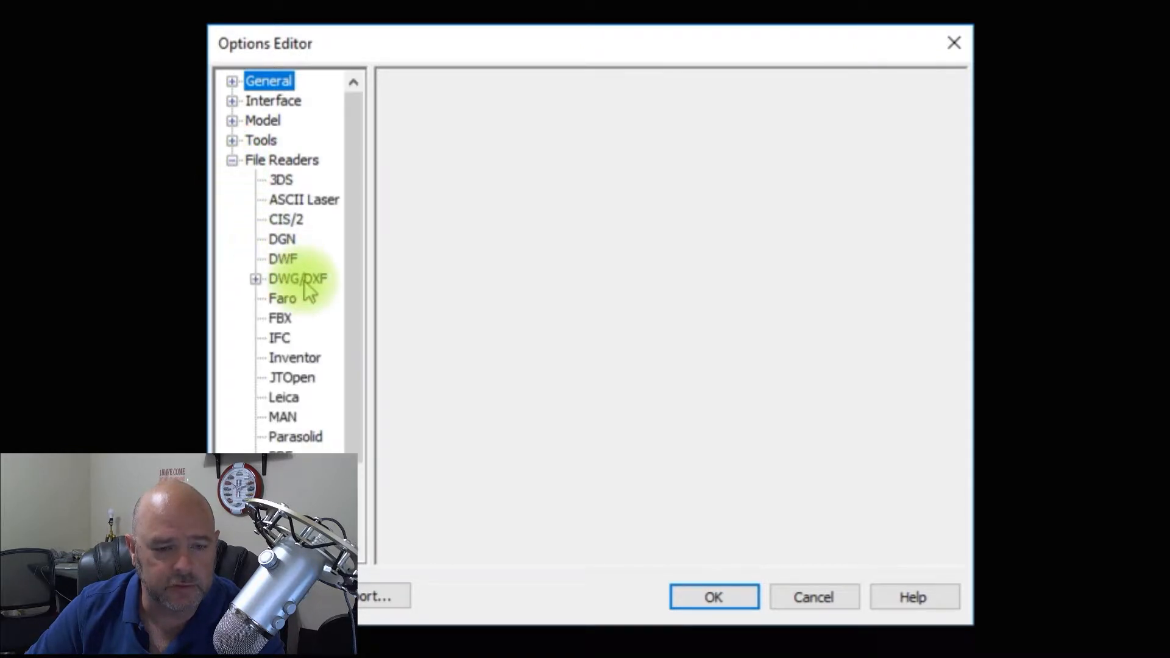
pyautogui.click(298, 278)
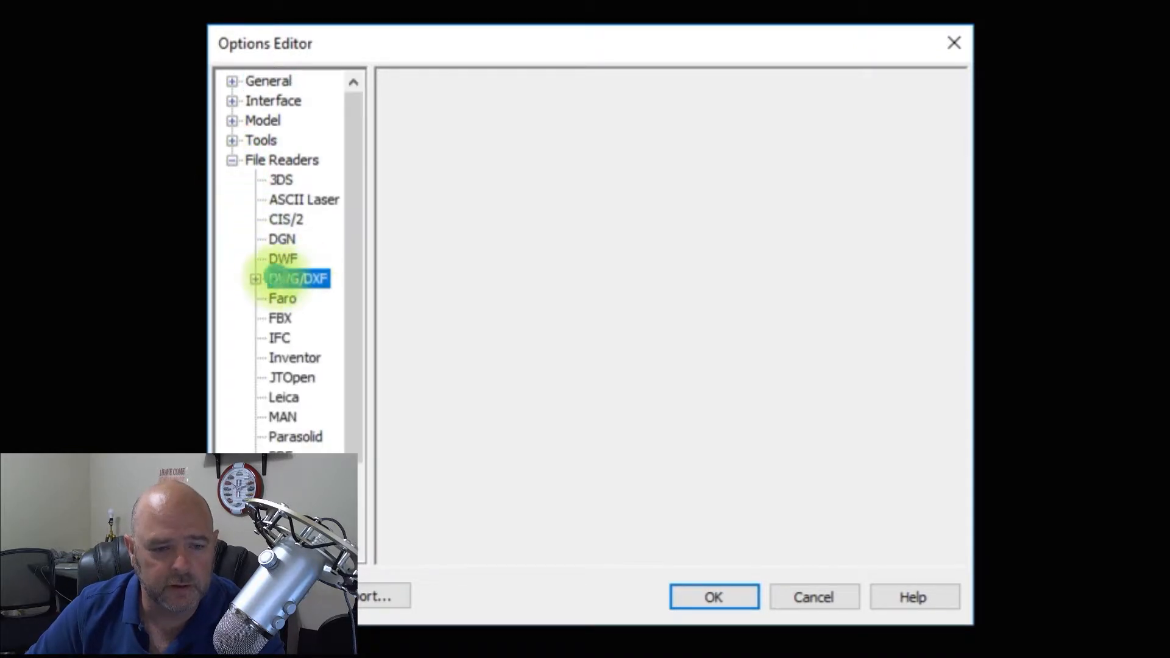
pyautogui.click(297, 278)
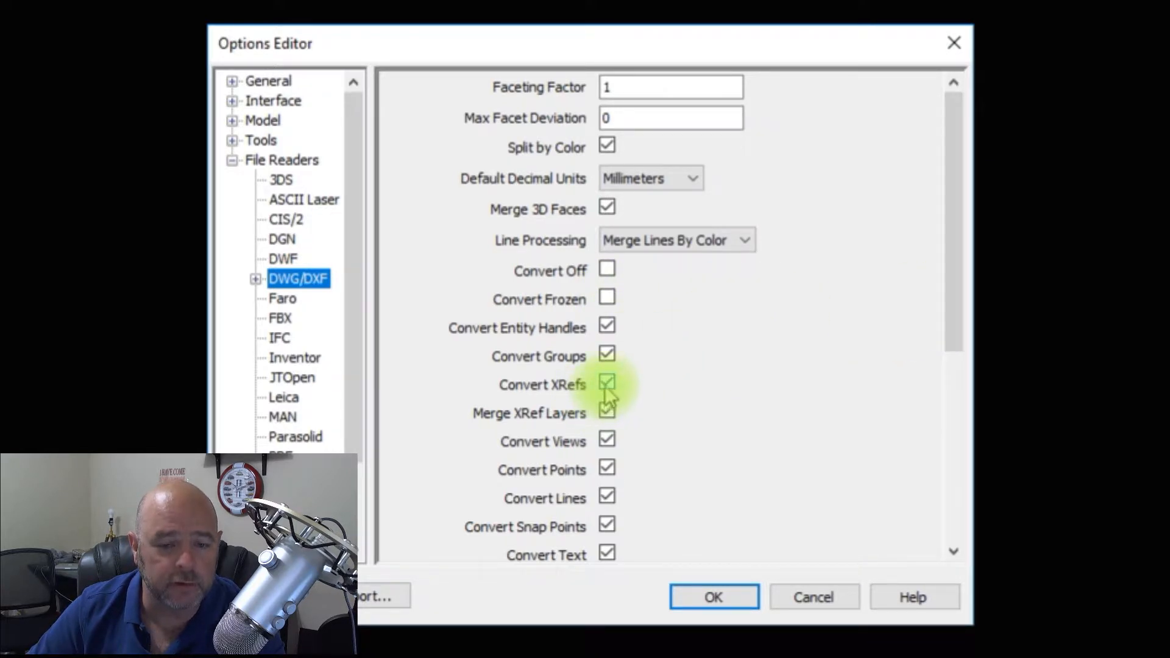
pyautogui.click(606, 384)
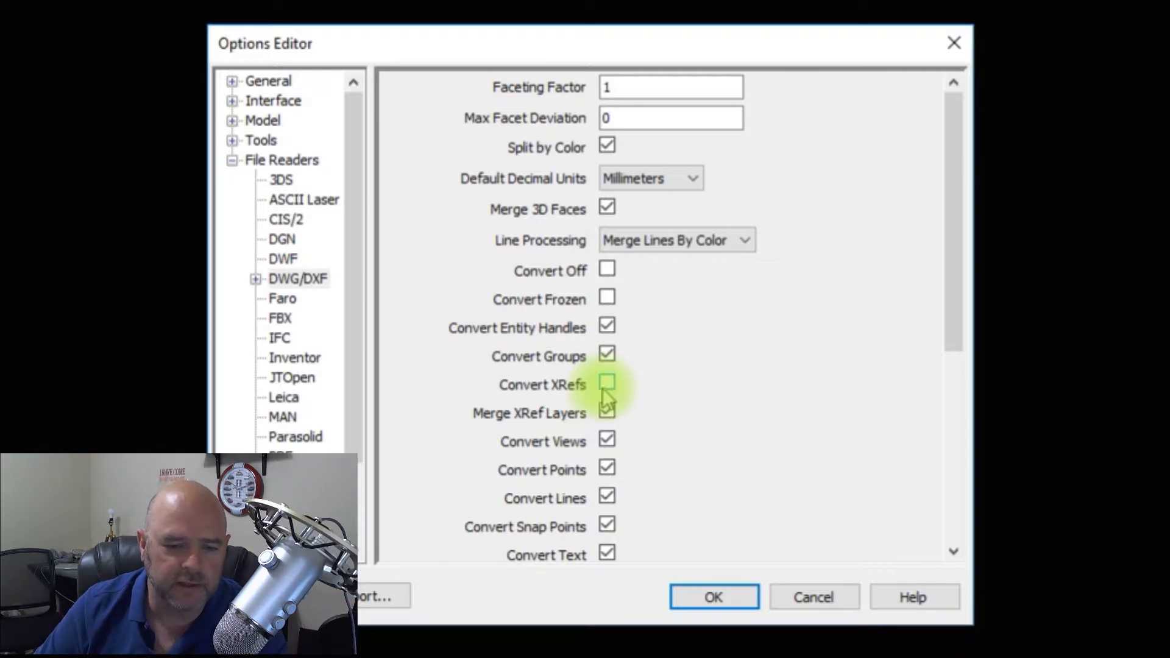
pyautogui.click(606, 413)
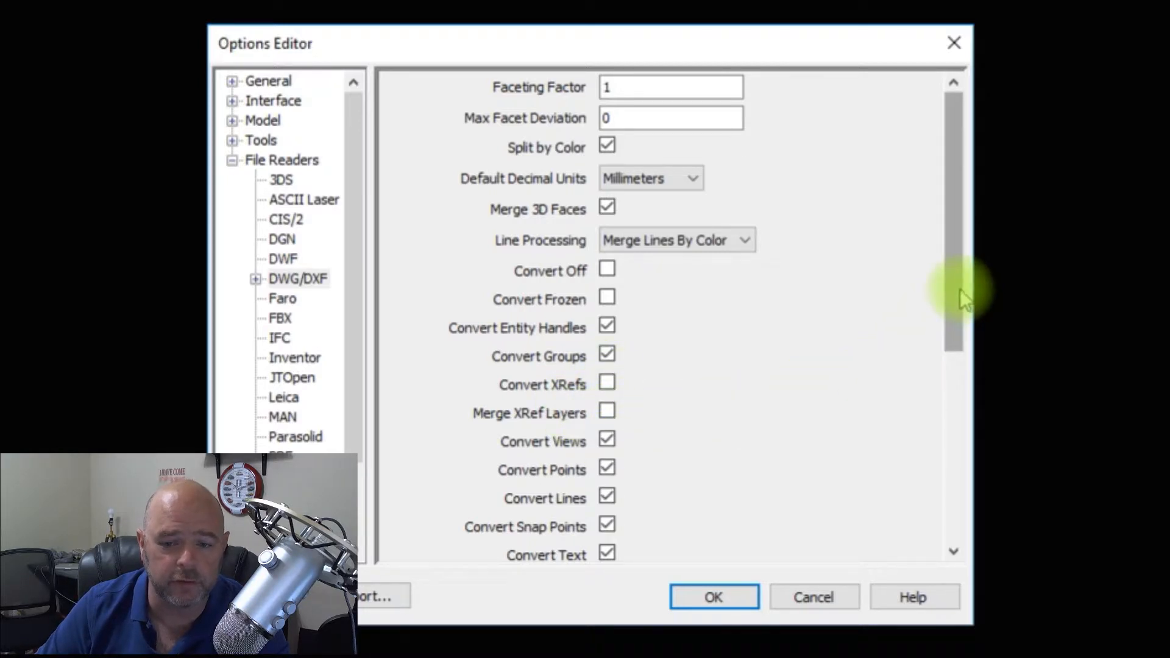
pyautogui.scroll(-3)
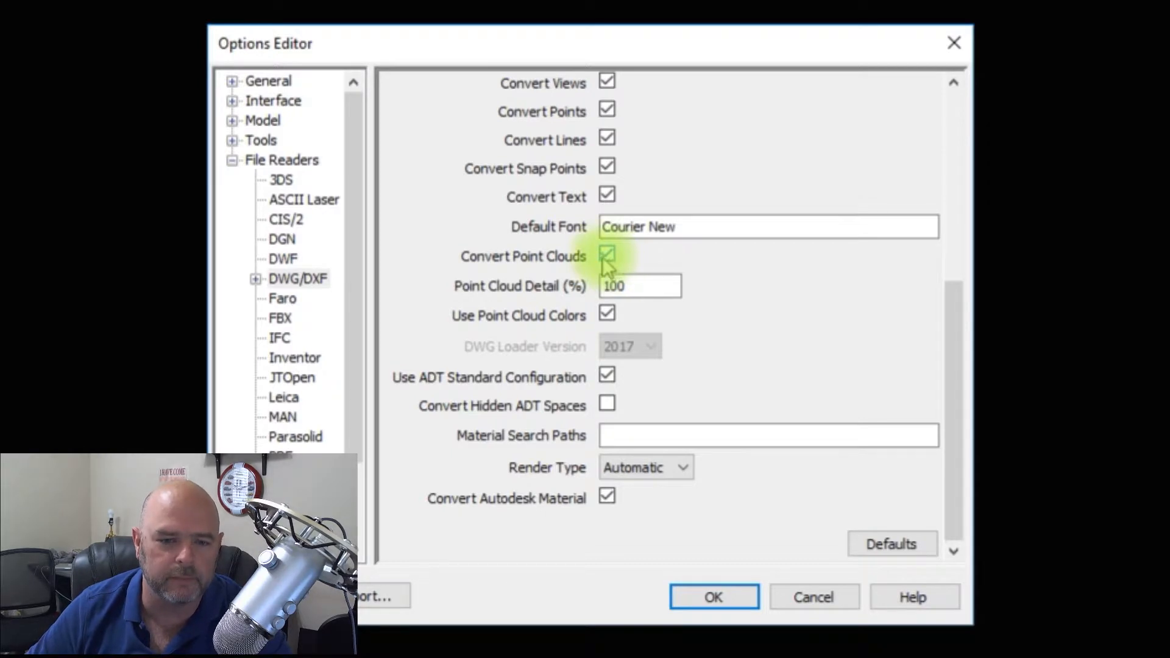
pyautogui.click(605, 256)
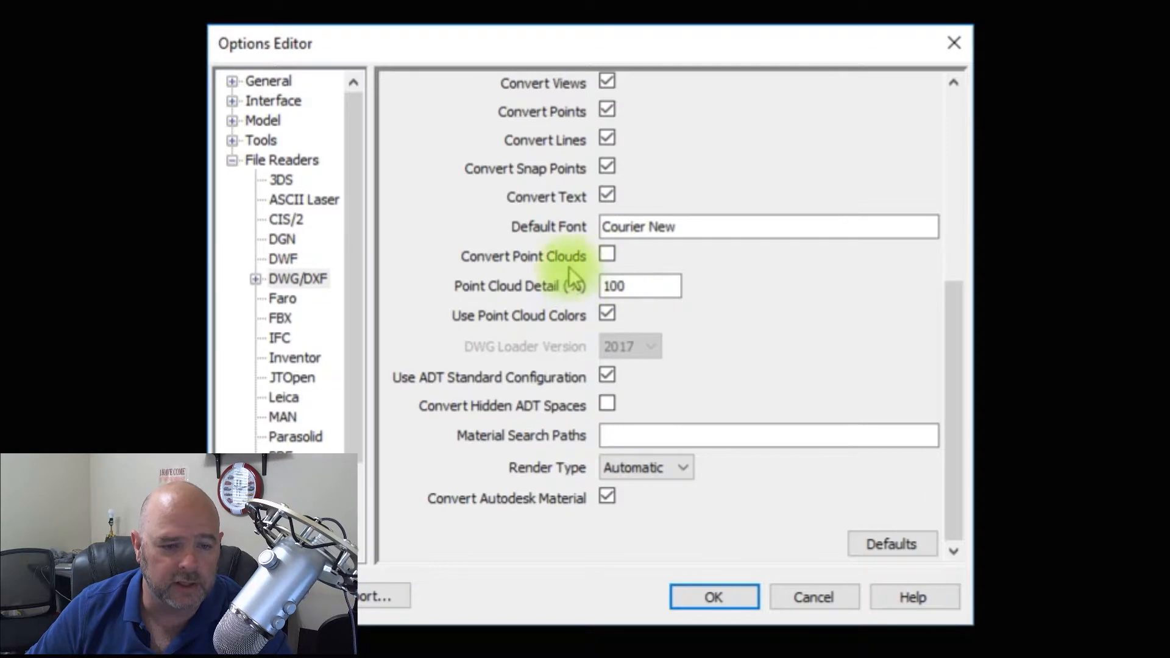
pyautogui.moveTo(302, 201)
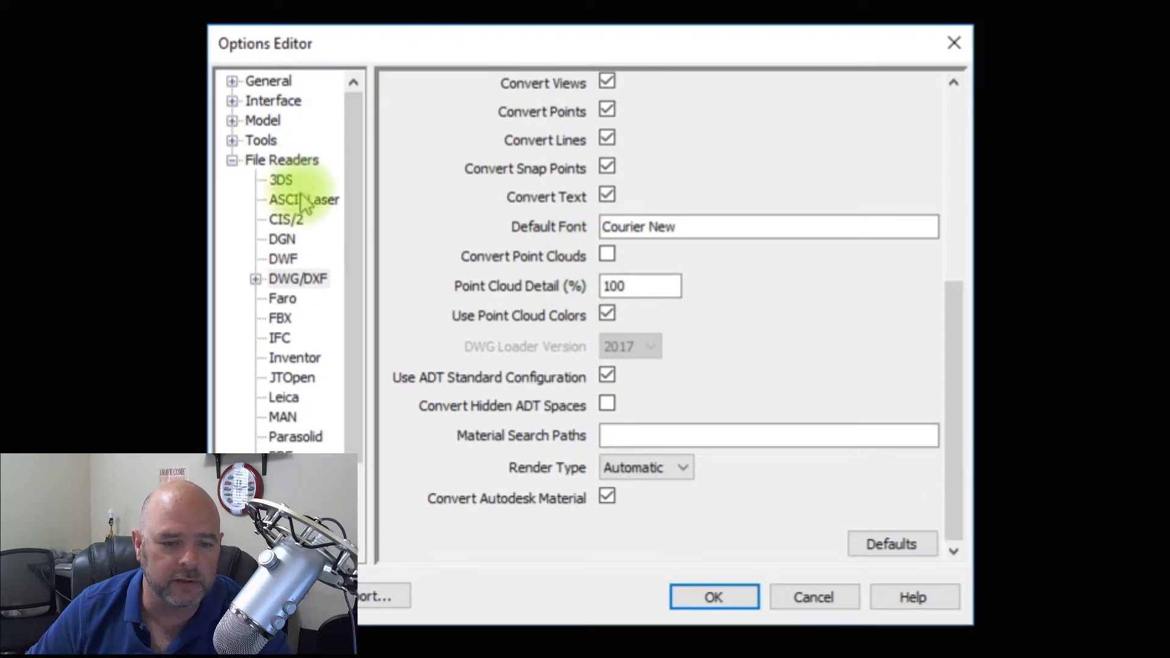
pyautogui.moveTo(303, 288)
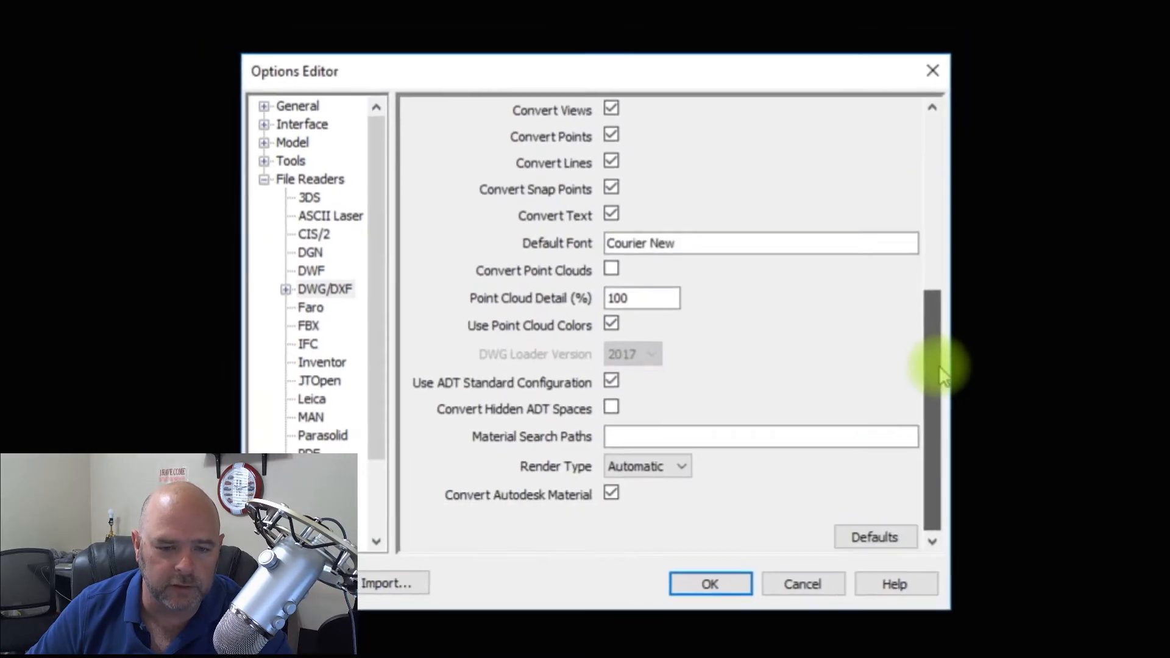
# Step: Apply the reader options and append Area1-Piping.dwg so the pipe runs load into the scene
pyautogui.click(709, 584)
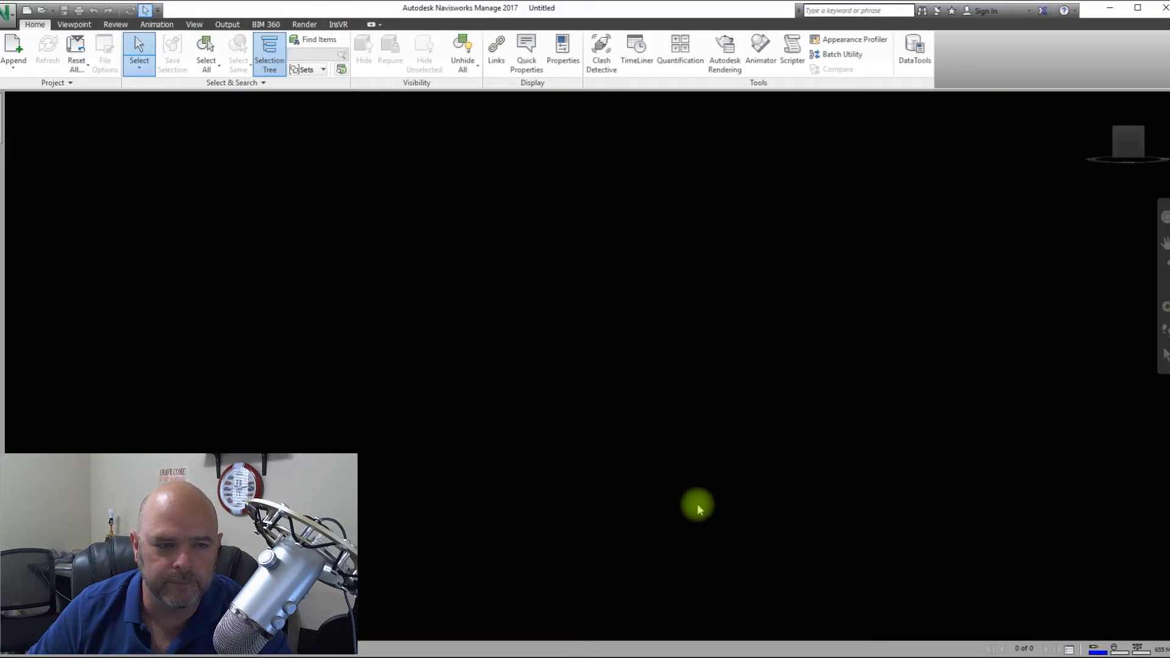
pyautogui.moveTo(13, 49)
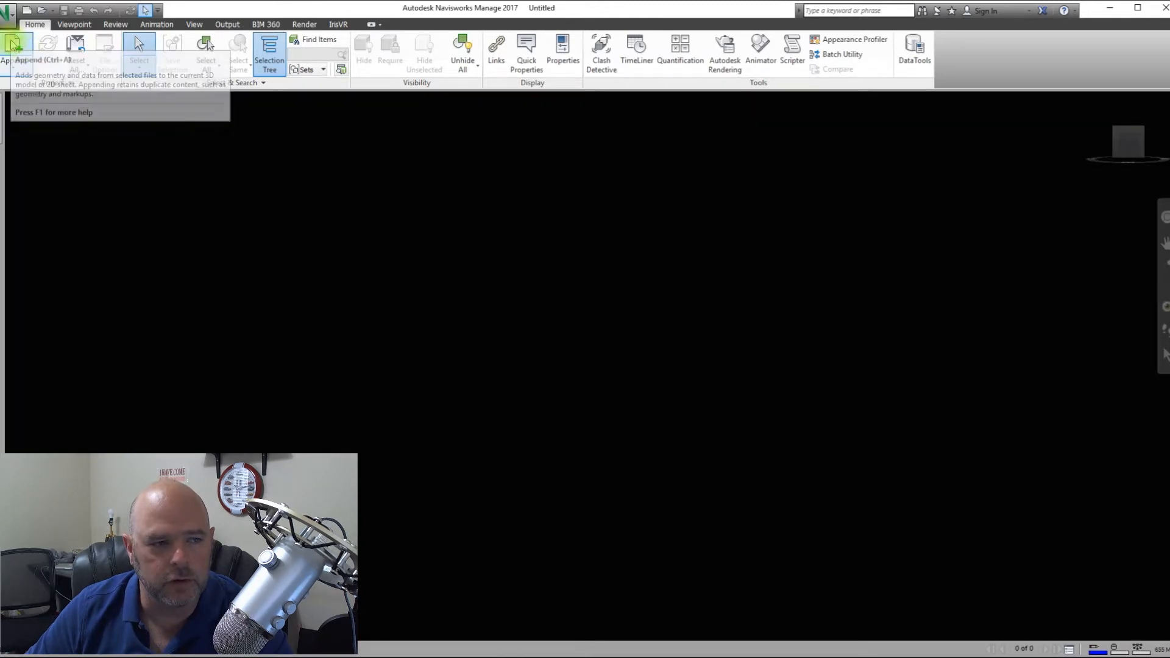
pyautogui.click(13, 53)
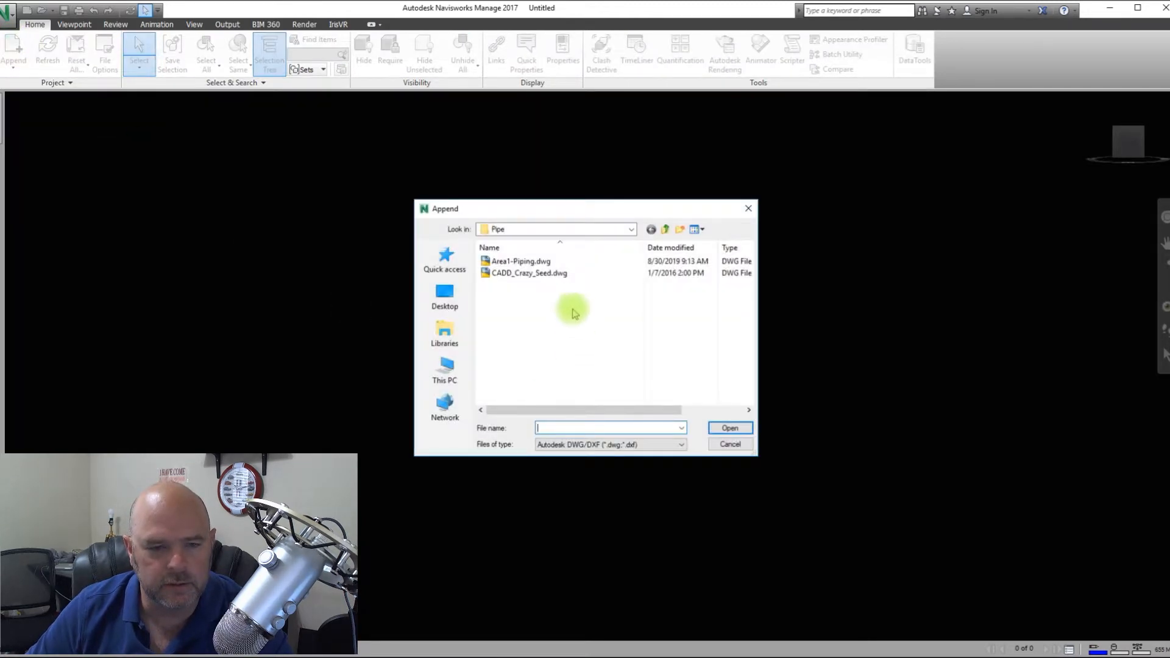
pyautogui.click(521, 261)
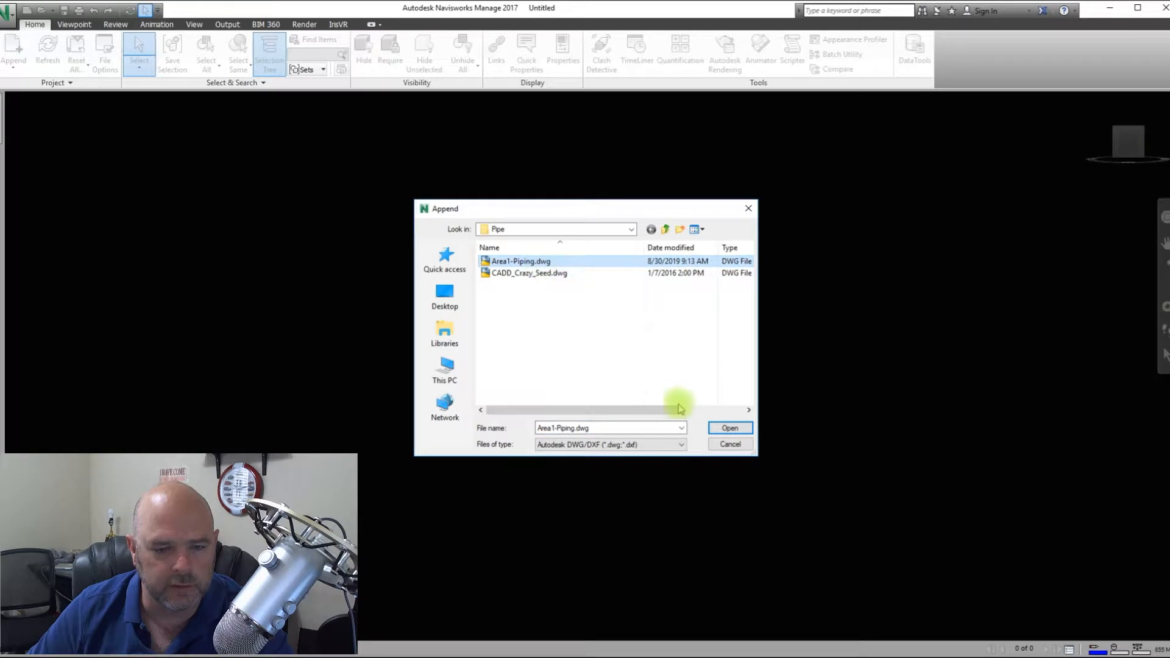
pyautogui.click(729, 428)
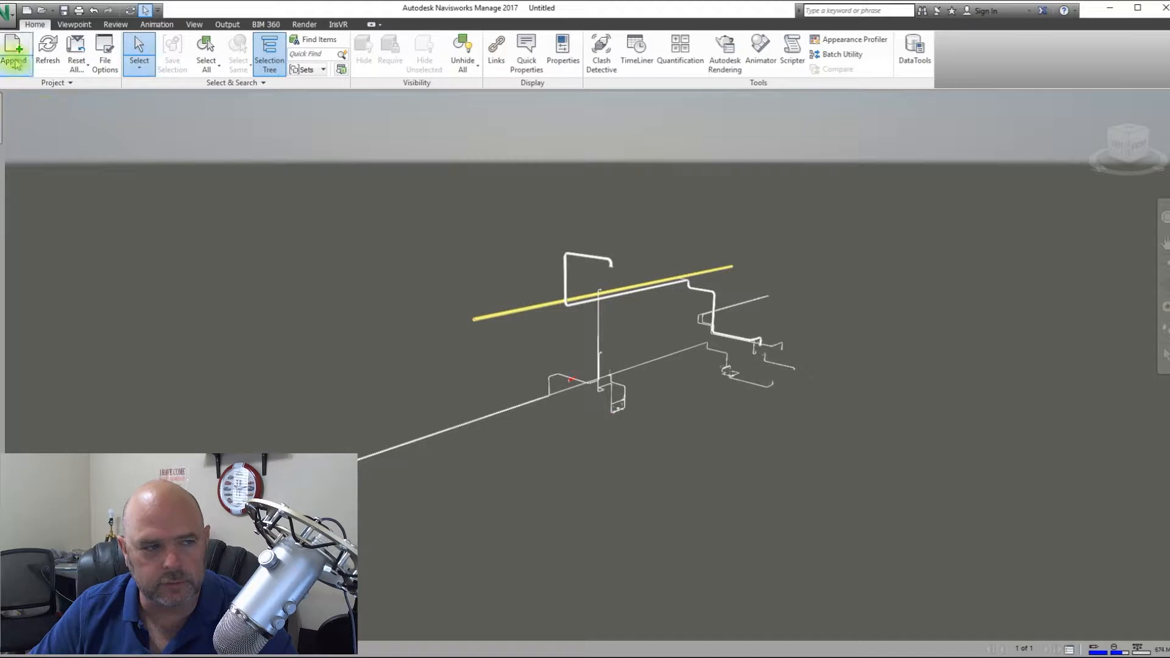
pyautogui.click(14, 52)
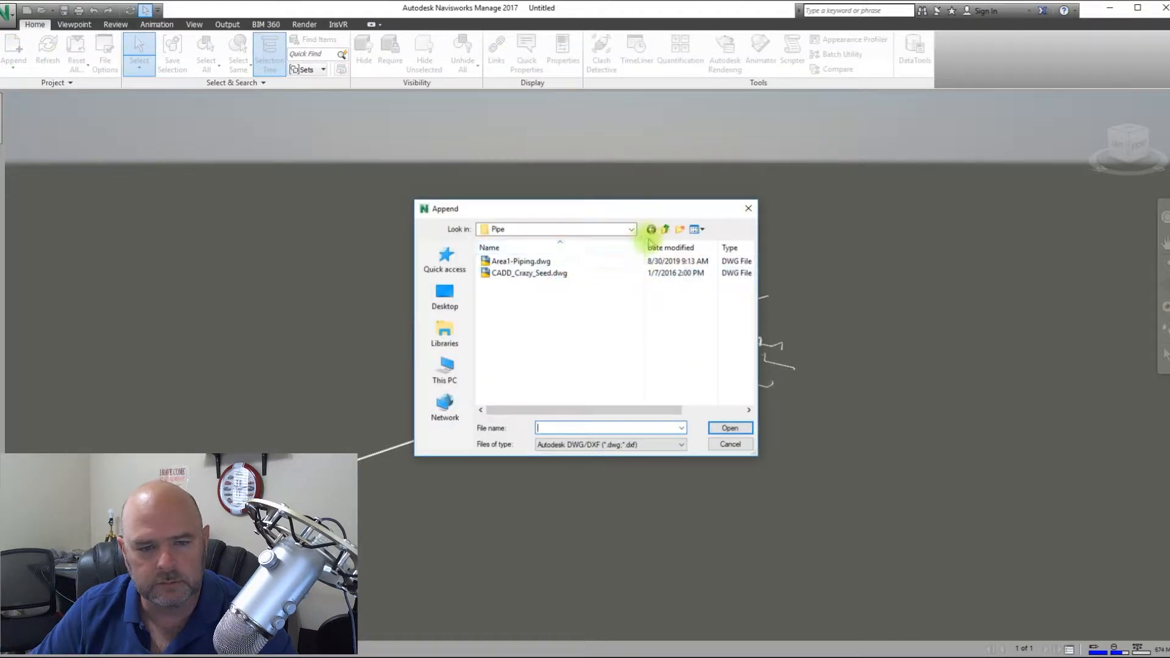
# Step: Append Area1-Civil_GRADE.dwg and Area1-Civil.dwg from the Civil folder, adding the ground slab
pyautogui.click(663, 229)
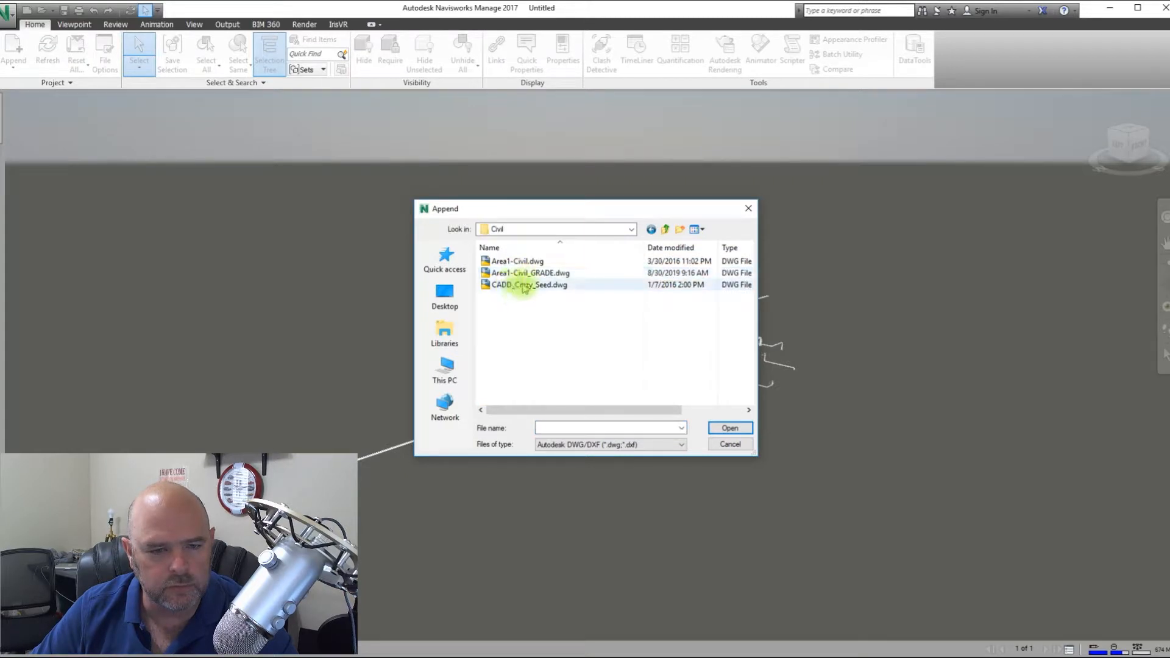
pyautogui.click(530, 272)
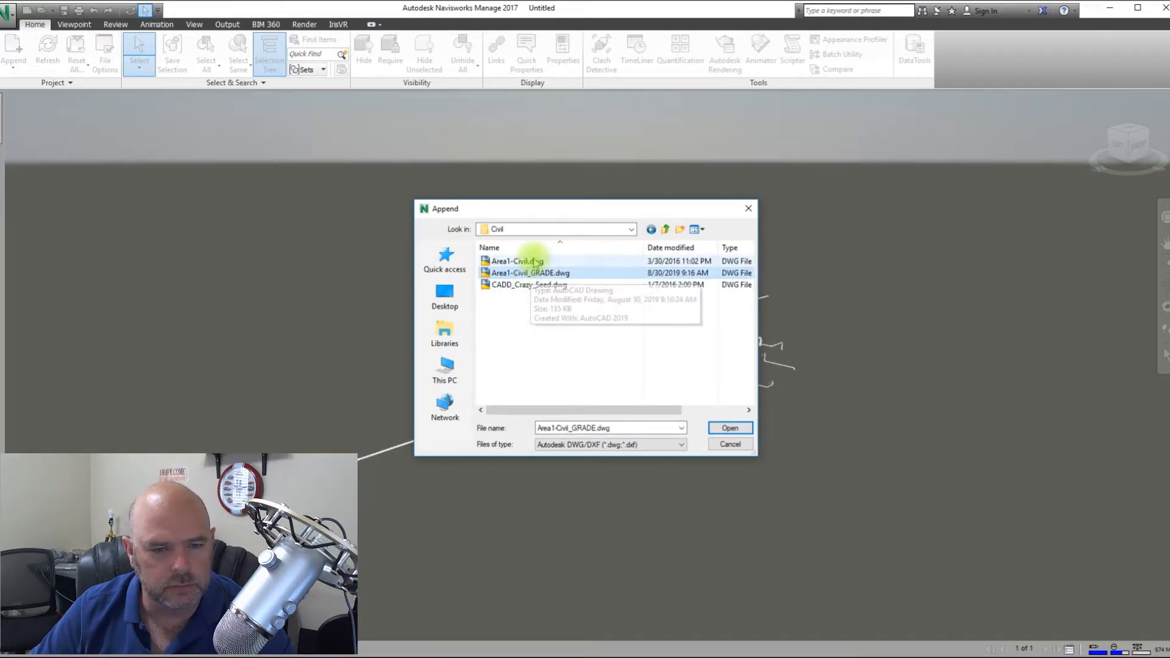
pyautogui.click(517, 261)
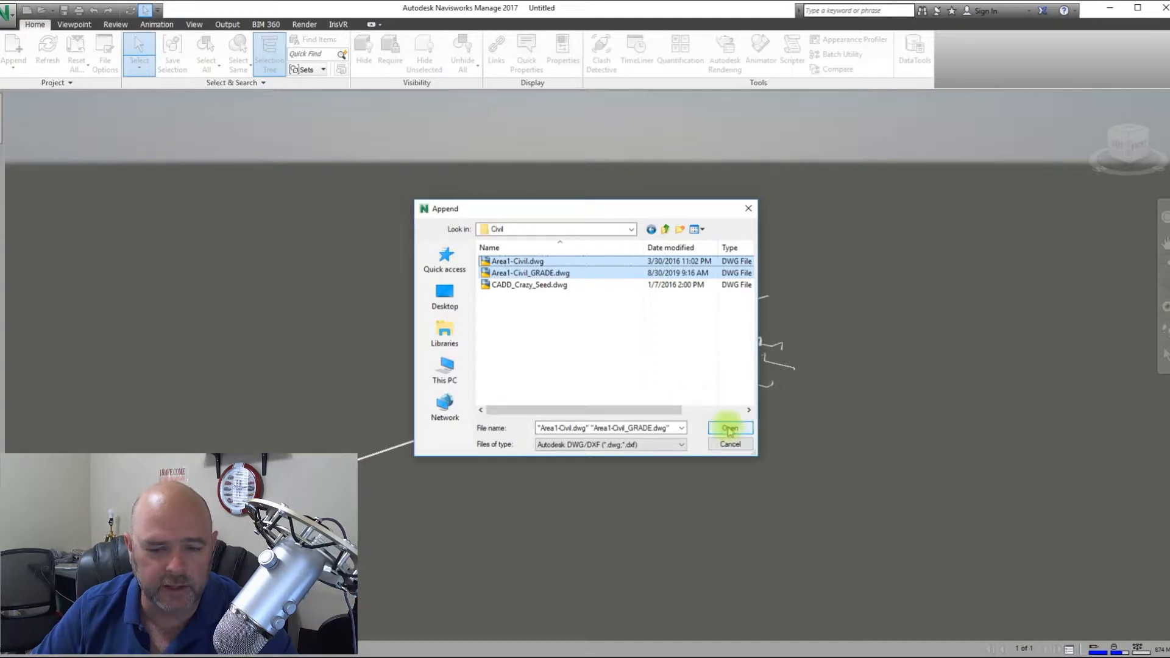
pyautogui.click(729, 428)
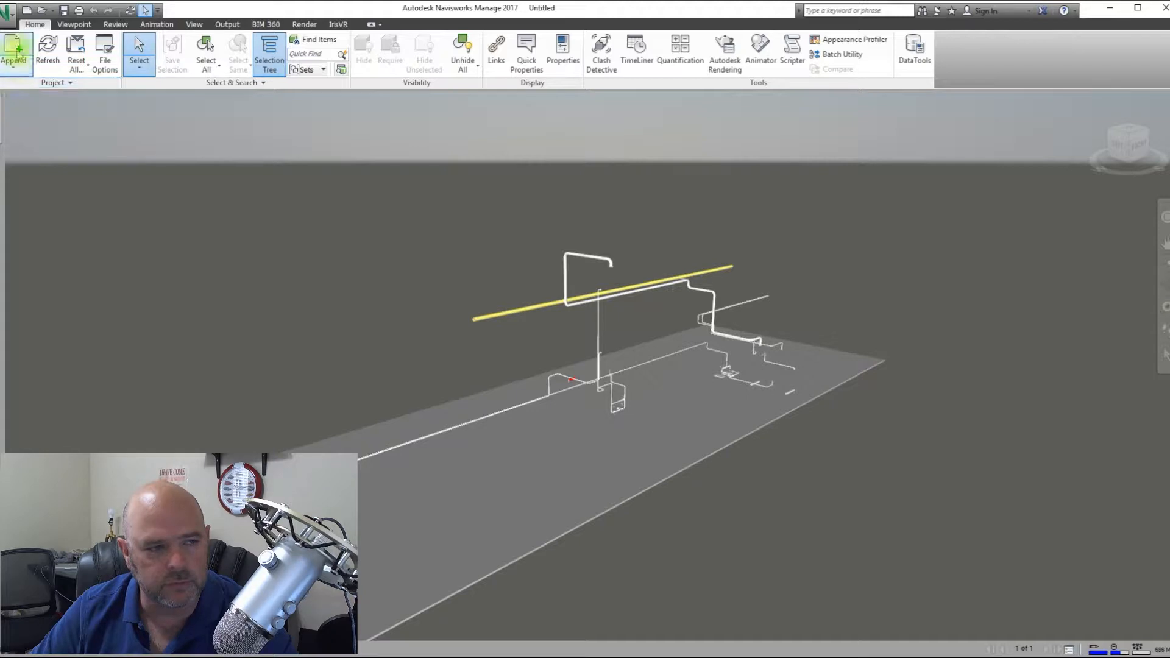
pyautogui.click(13, 53)
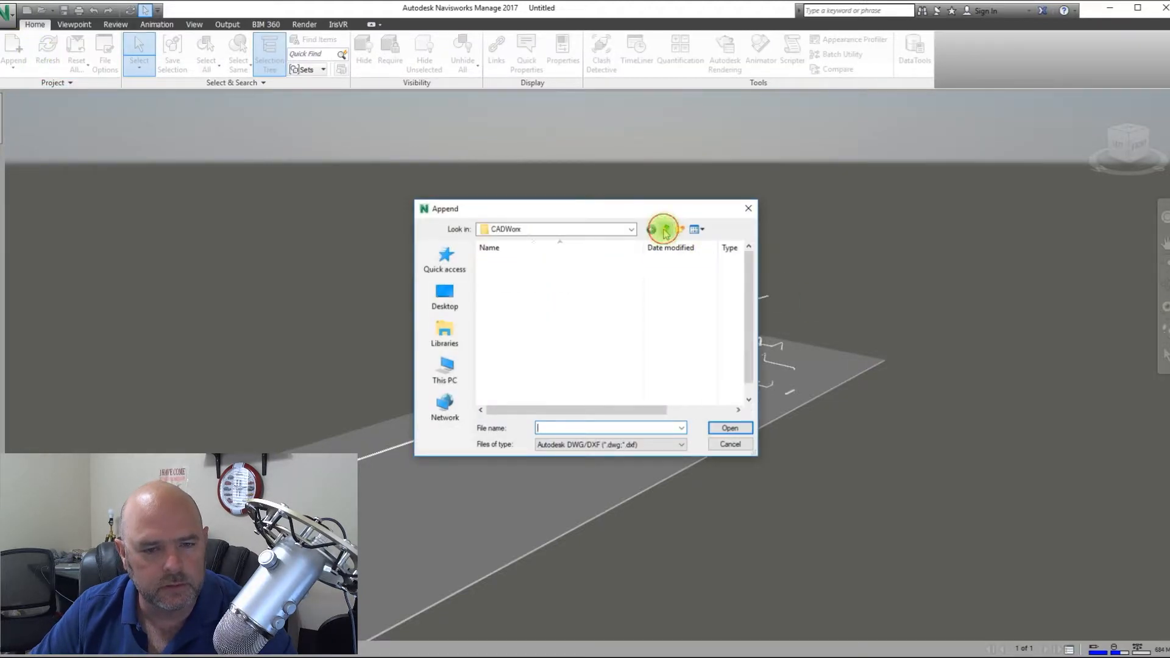
# Step: Append every equipment drawing from E-104.dwg through V-104.dwg in the Equipment folder
pyautogui.click(663, 230)
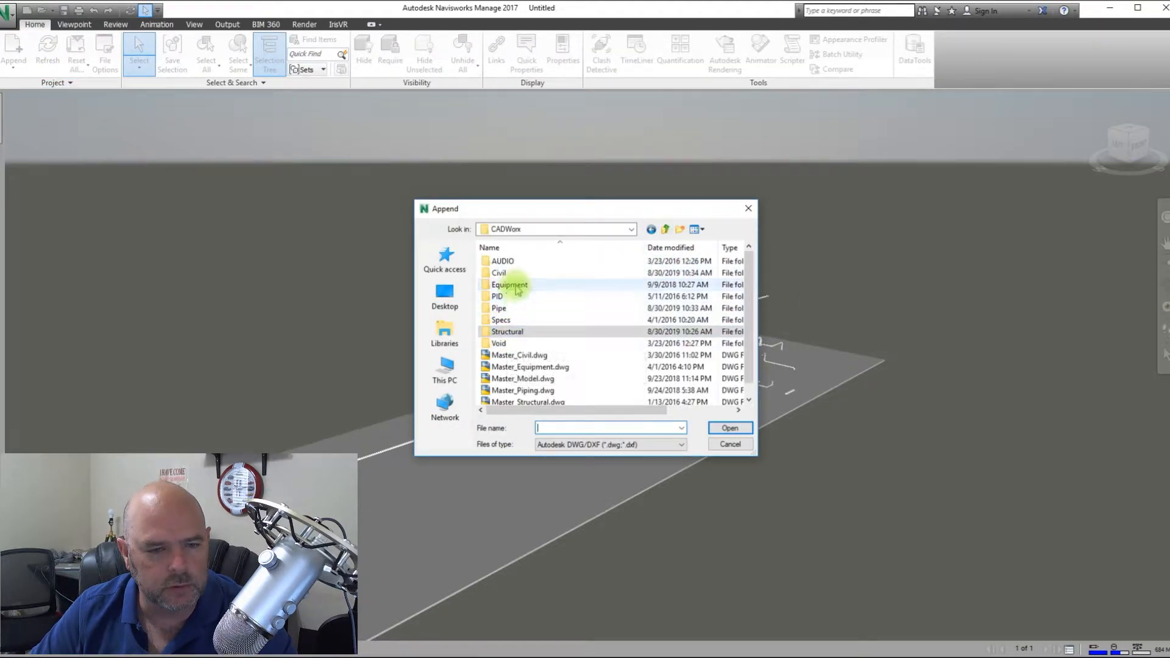
pyautogui.doubleClick(510, 284)
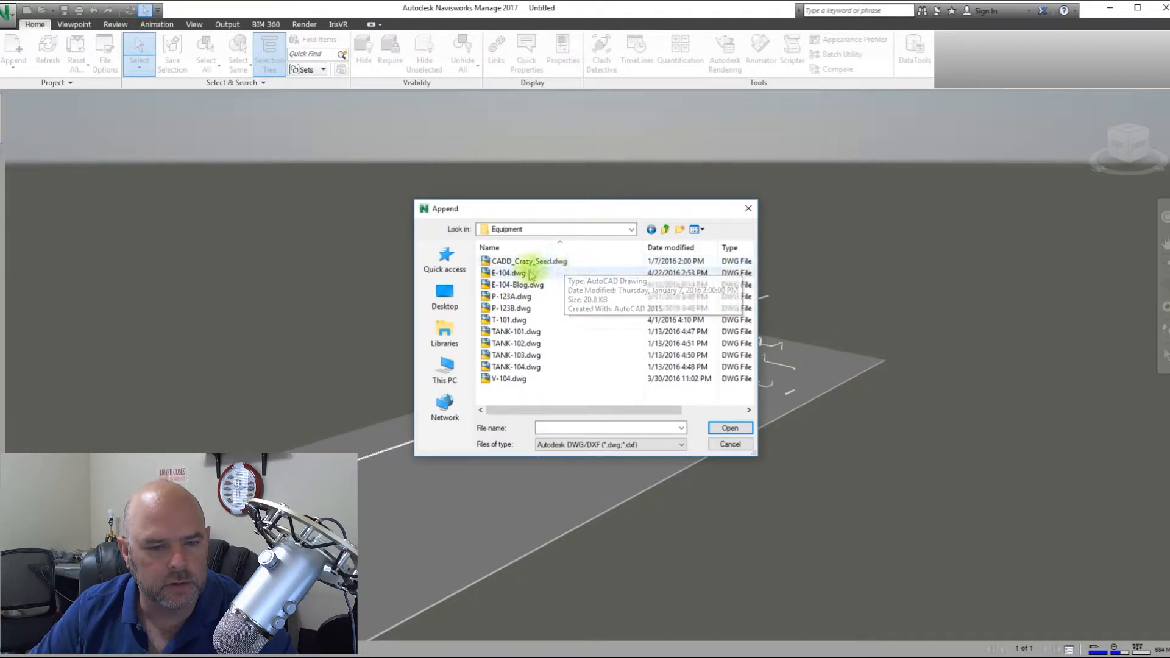
pyautogui.click(508, 378)
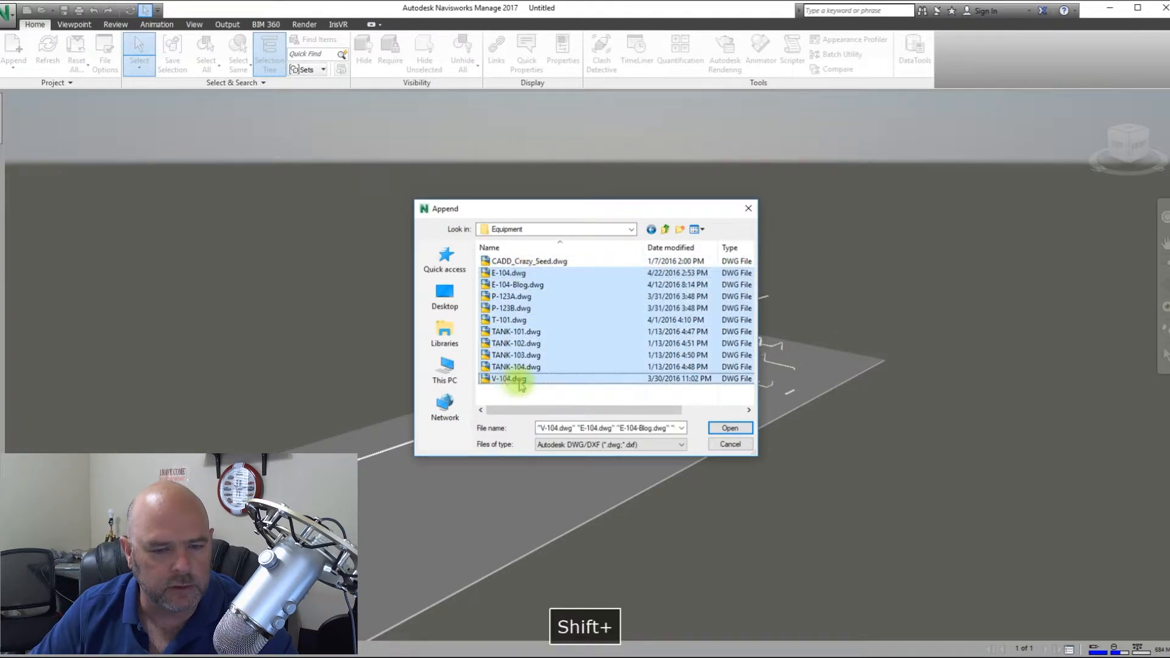
pyautogui.click(729, 428)
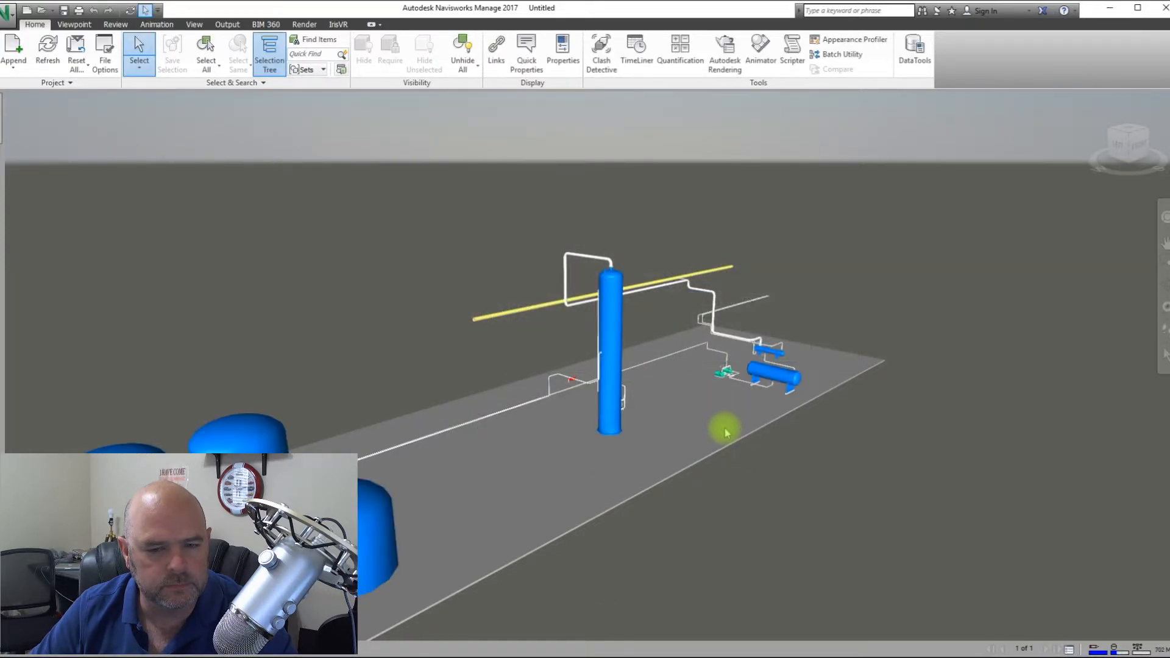
pyautogui.moveTo(262, 200)
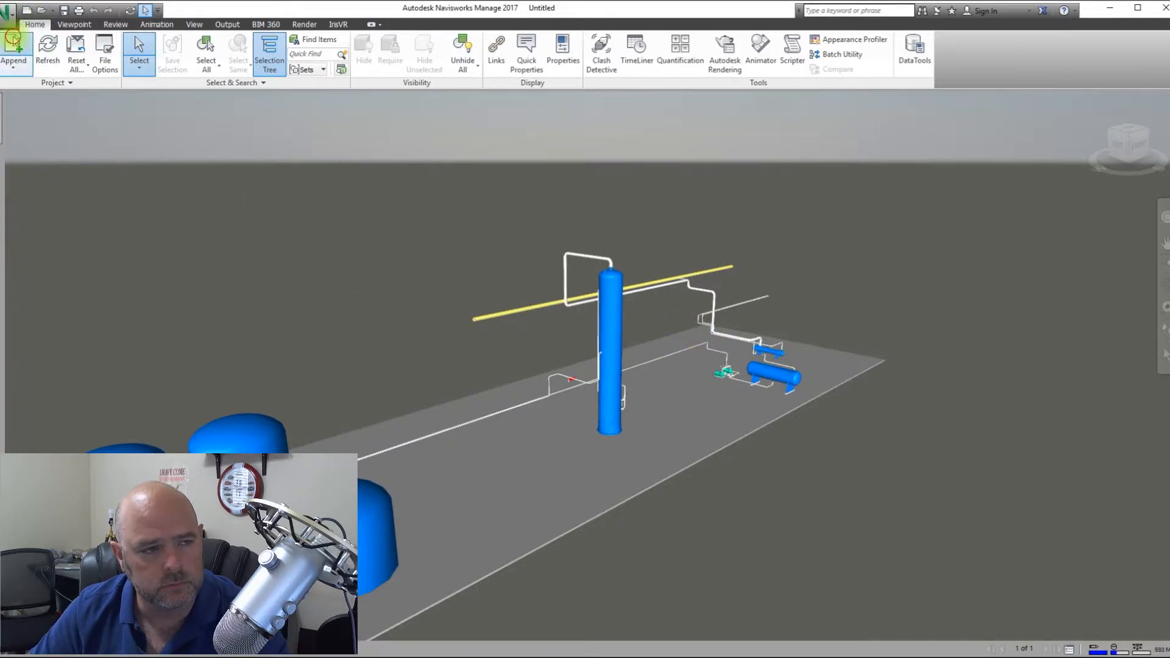
# Step: Append Area1-STRUCT.dwg from the Structural folder, adding the steel frames to the model
pyautogui.click(14, 53)
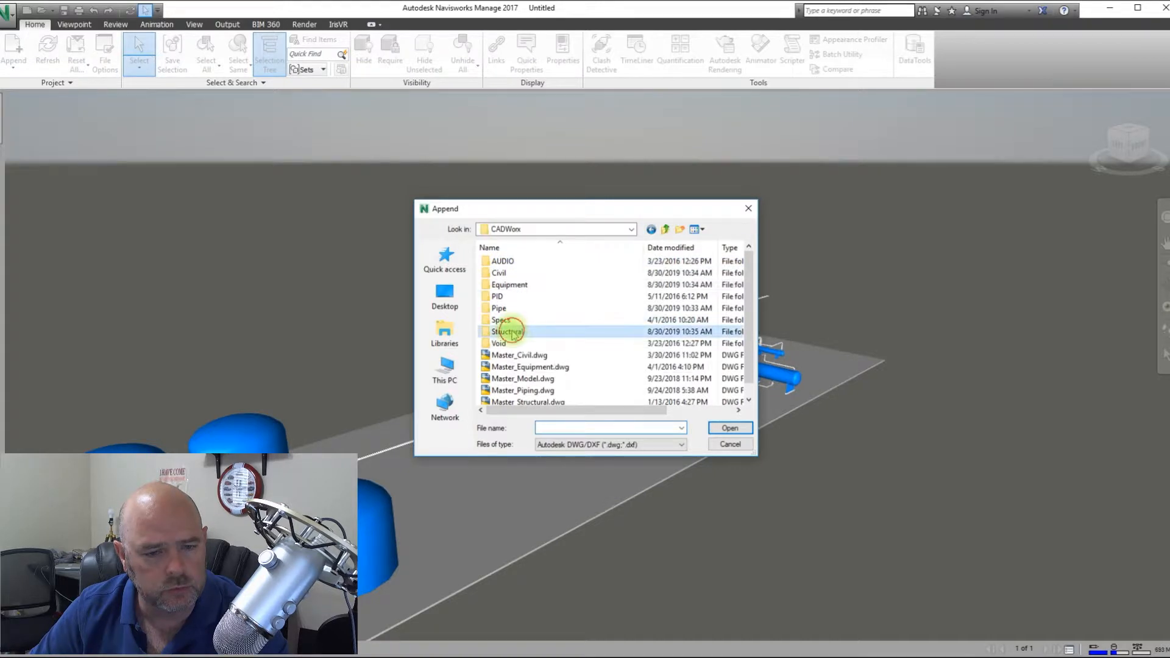
pyautogui.doubleClick(501, 332)
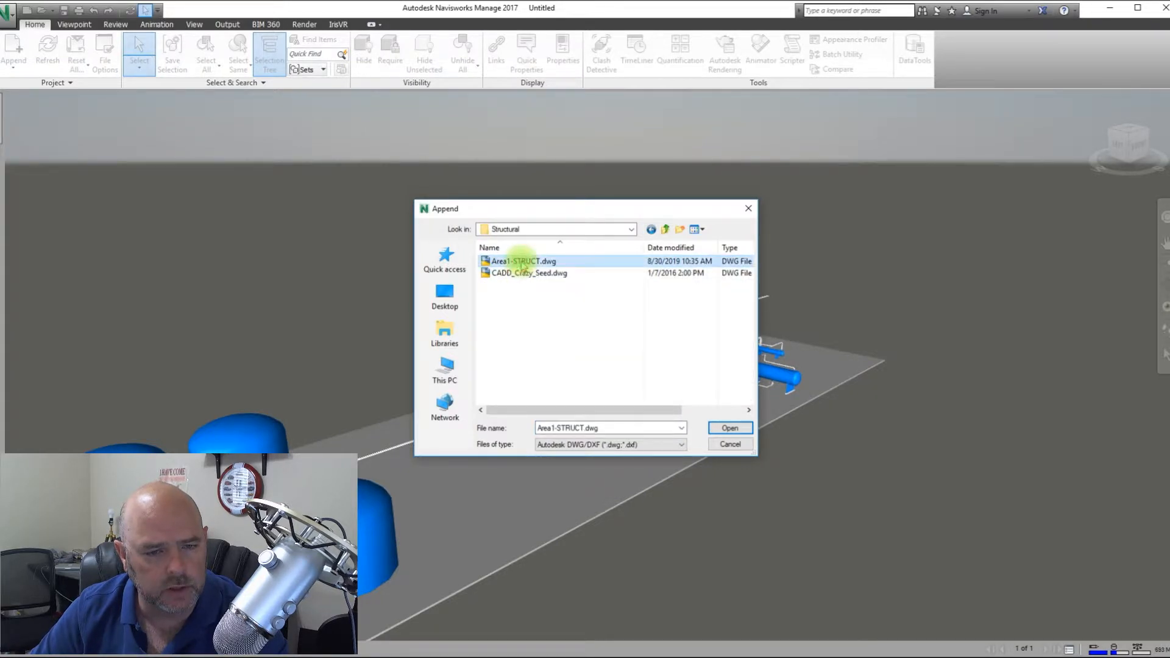
pyautogui.click(729, 427)
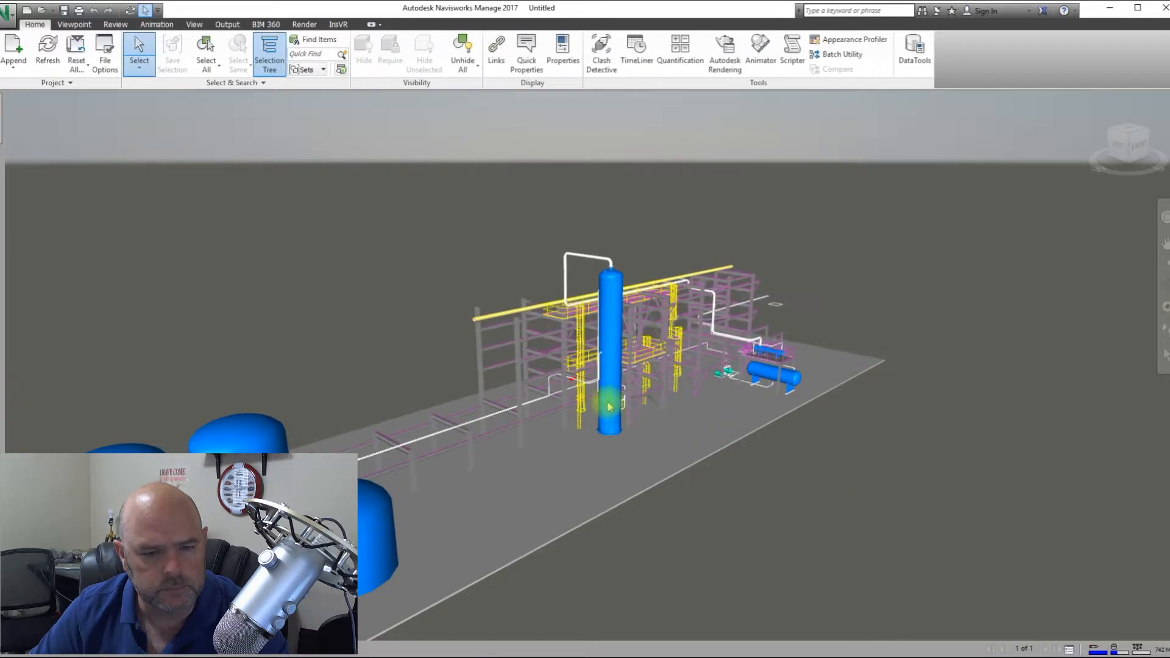
pyautogui.press('shift')
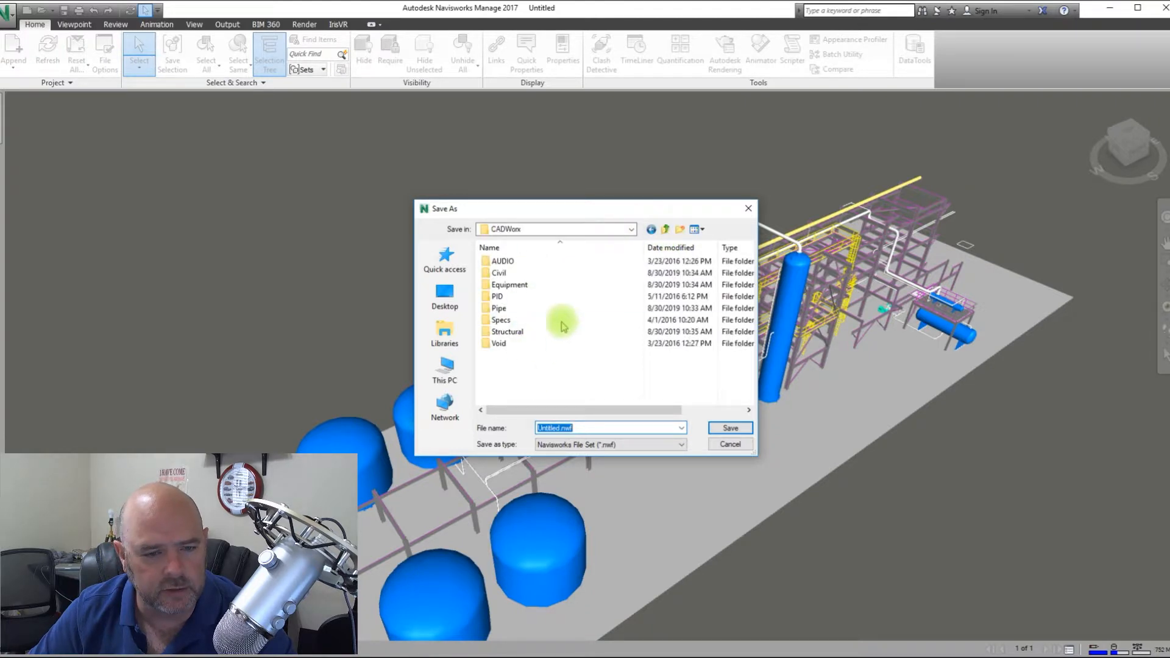
pyautogui.moveTo(680, 229)
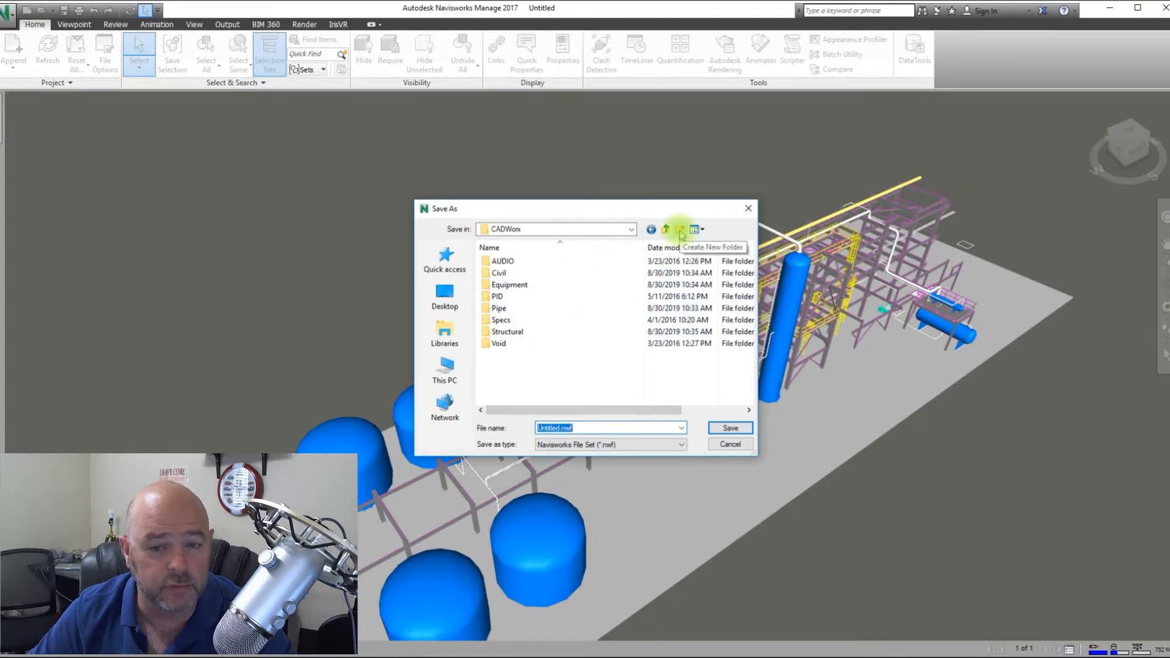
# Step: Create a new NAVIS folder inside the CADWorx project and move into it
pyautogui.click(693, 229)
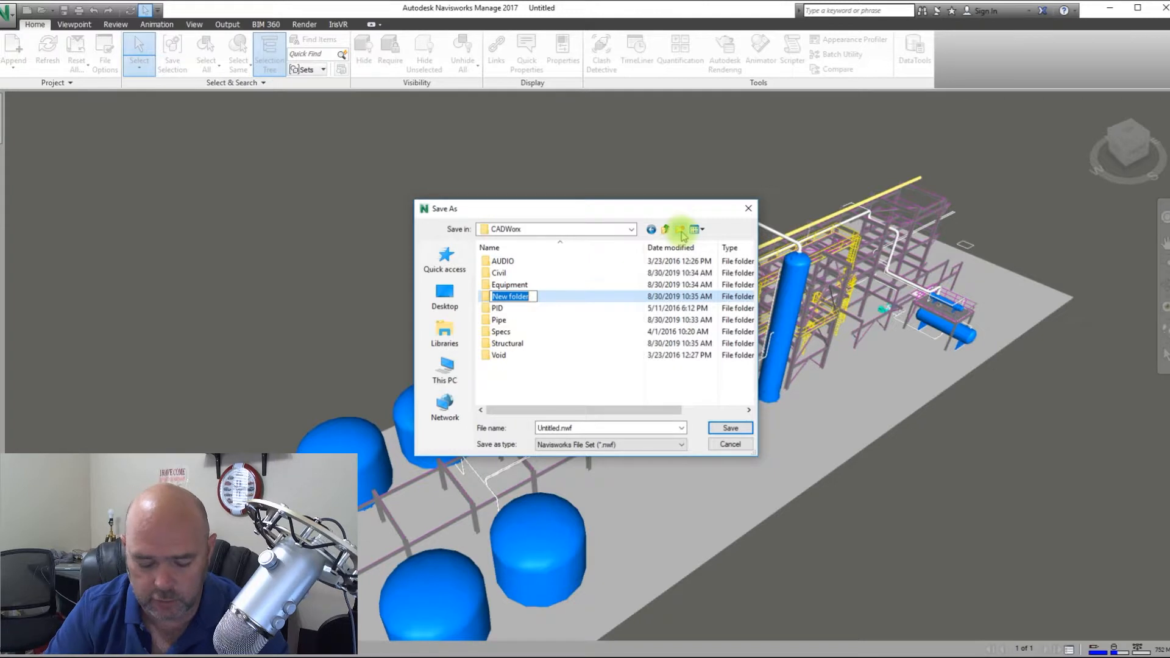
pyautogui.write('navis')
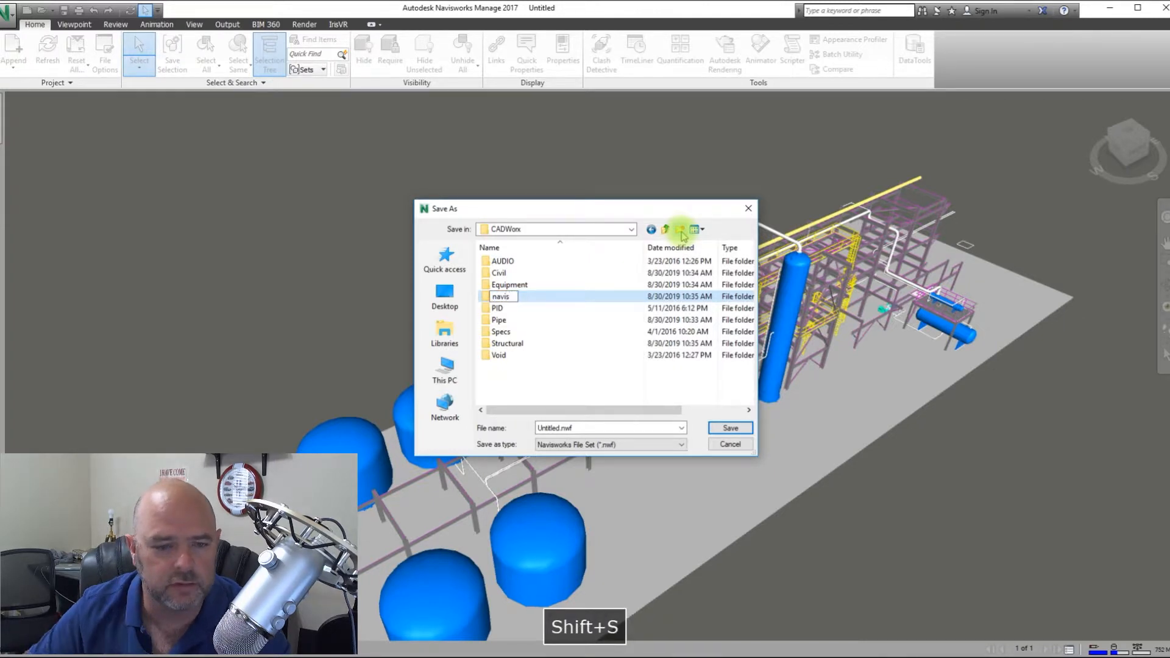
pyautogui.write('N')
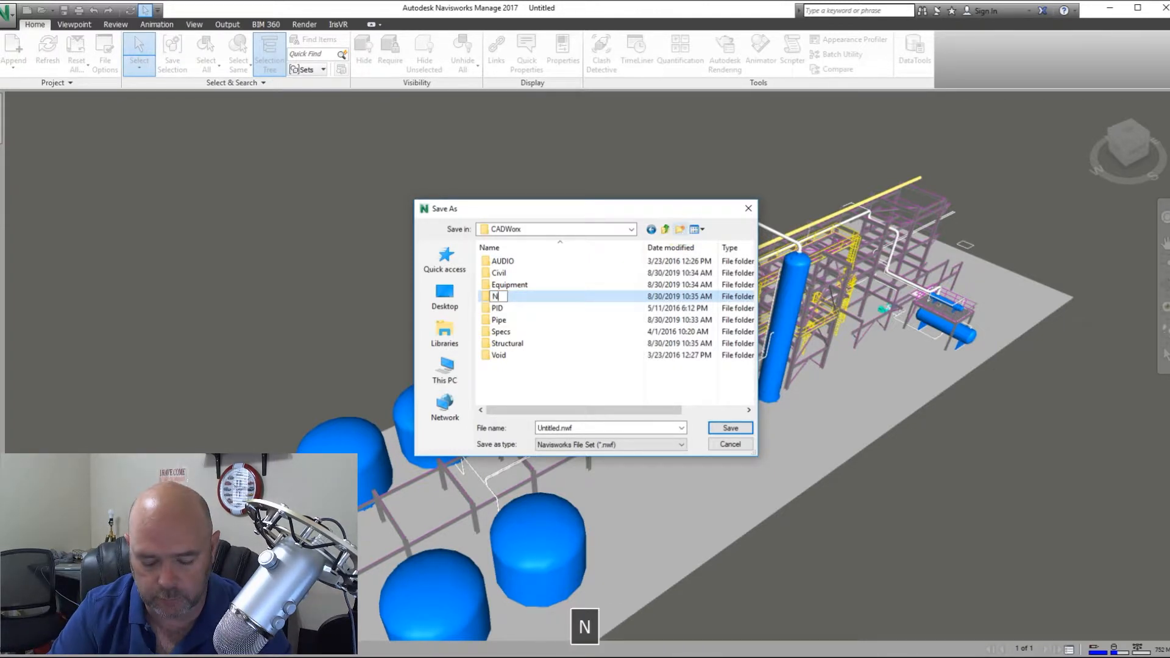
pyautogui.write('AVIS')
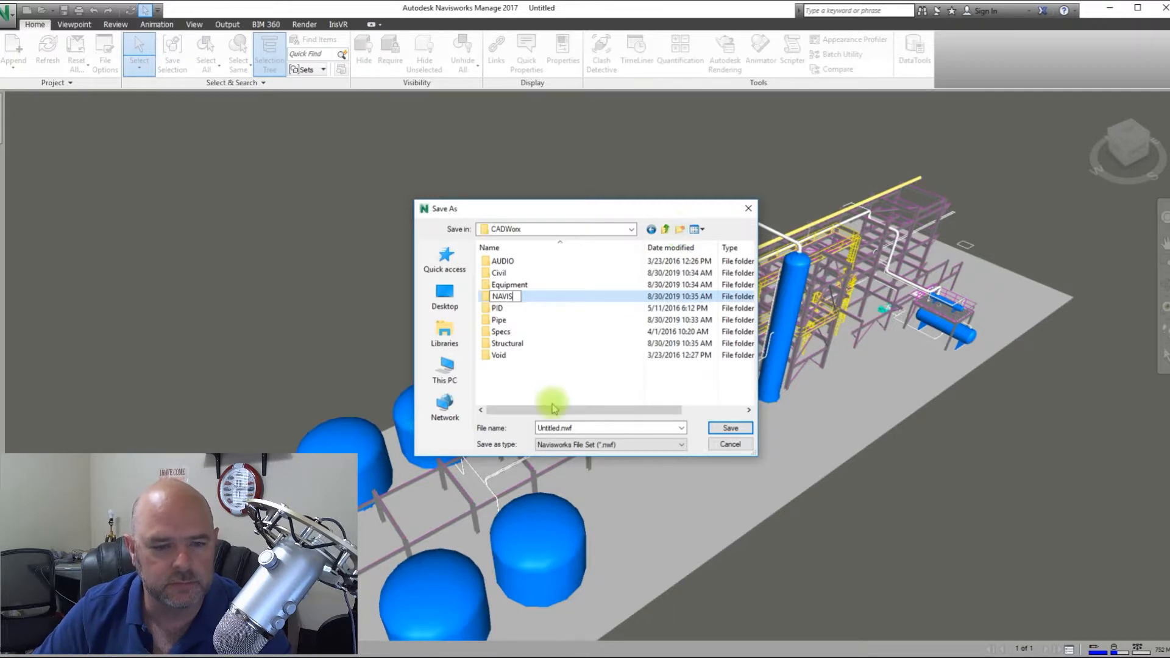
pyautogui.doubleClick(501, 297)
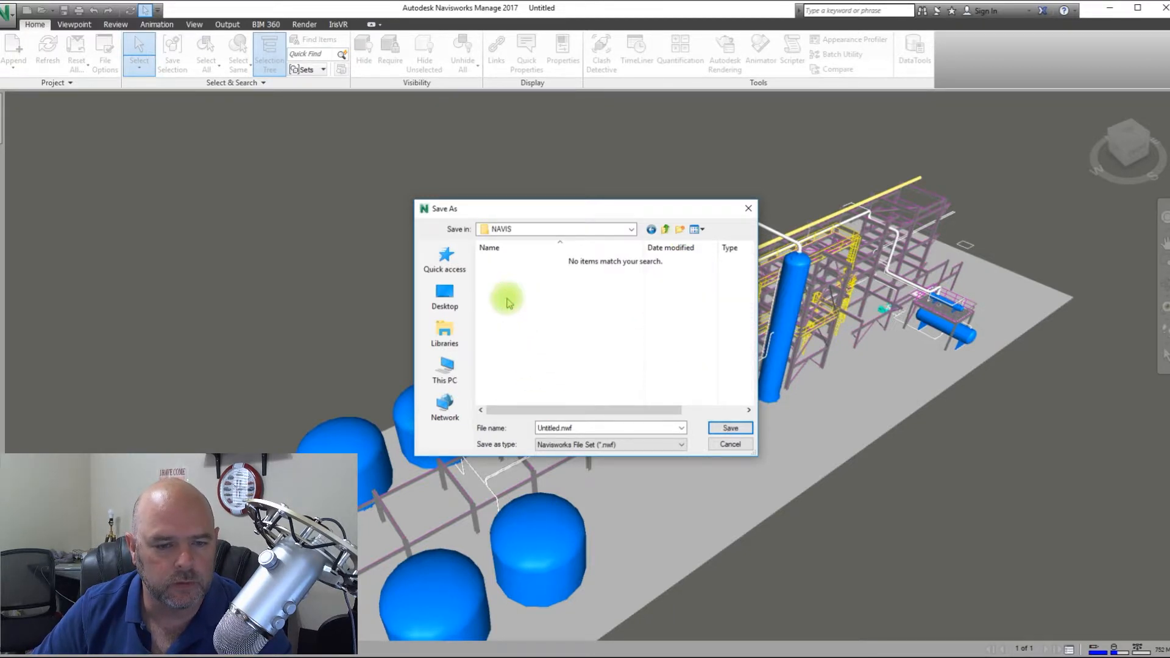
# Step: Save the combined model there as the file set CADD-CRAZY-MASTER-MODEL.nwf
pyautogui.click(605, 428)
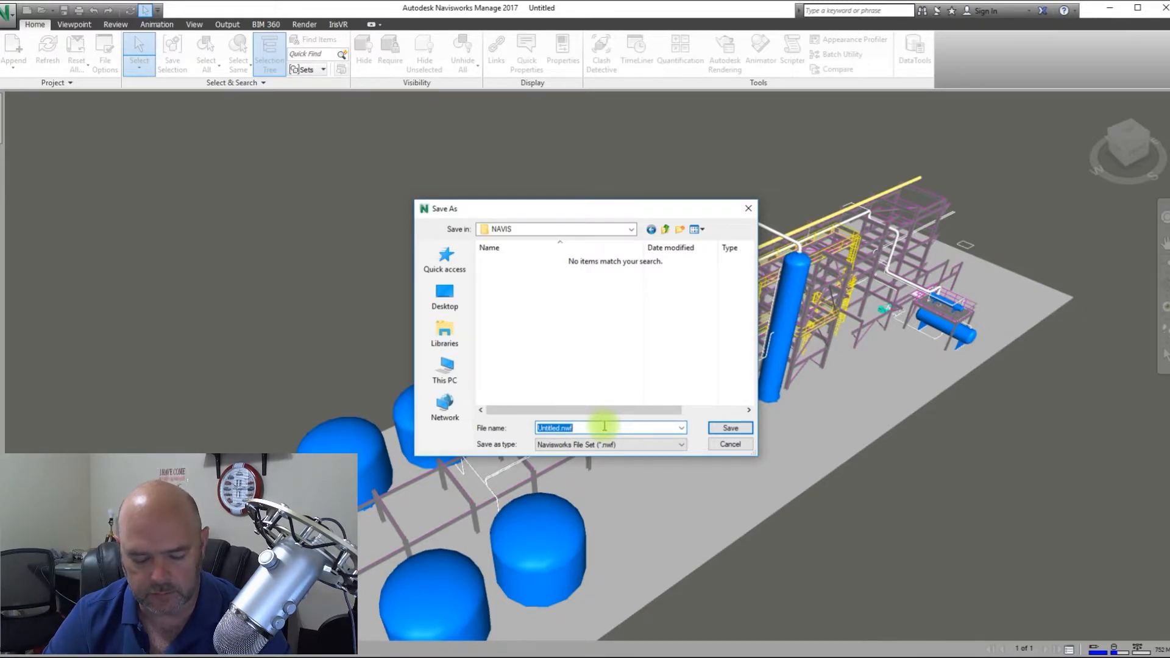
pyautogui.write('c')
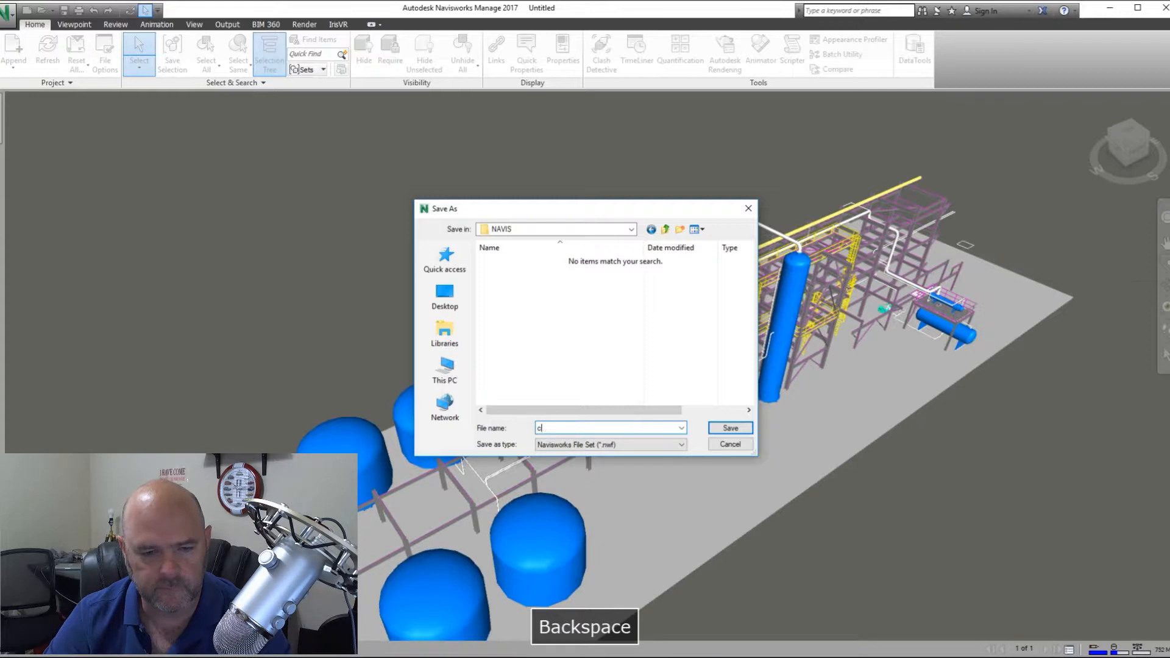
pyautogui.write('ADD-CRAZY-M')
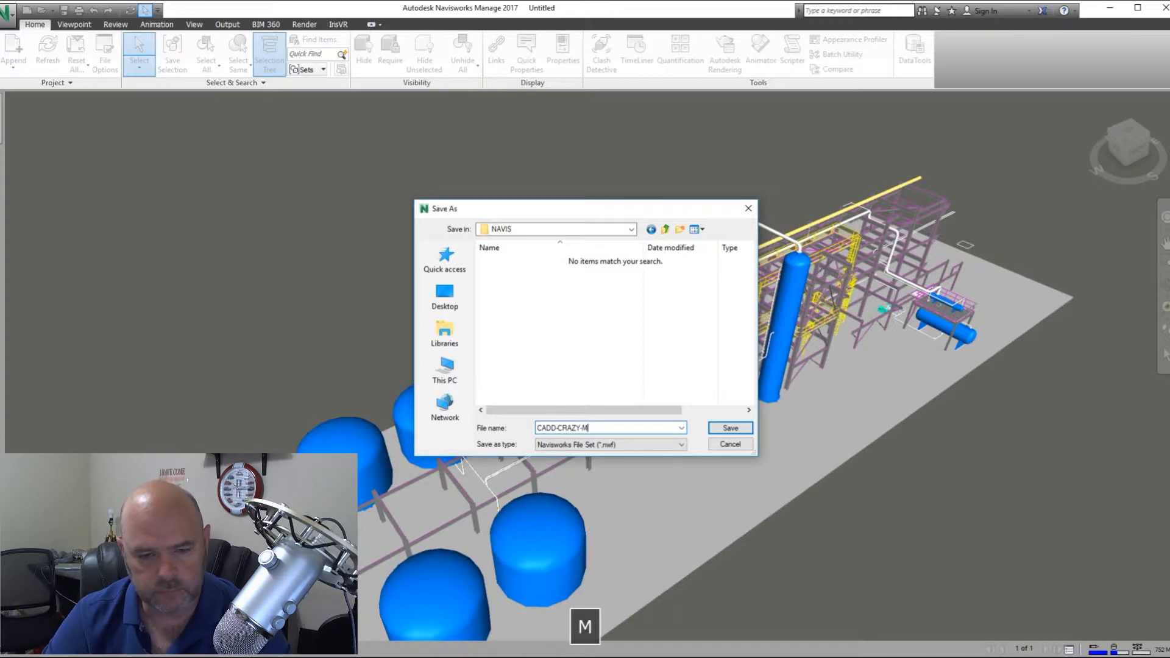
pyautogui.write('ASTER')
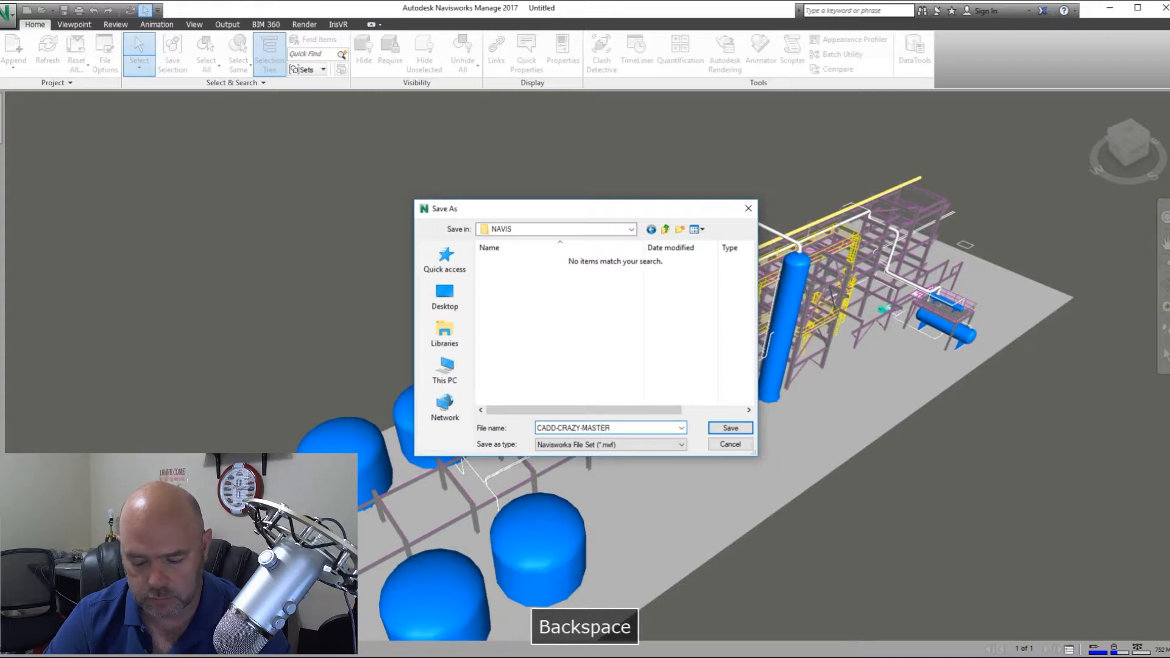
pyautogui.write('-MODEL')
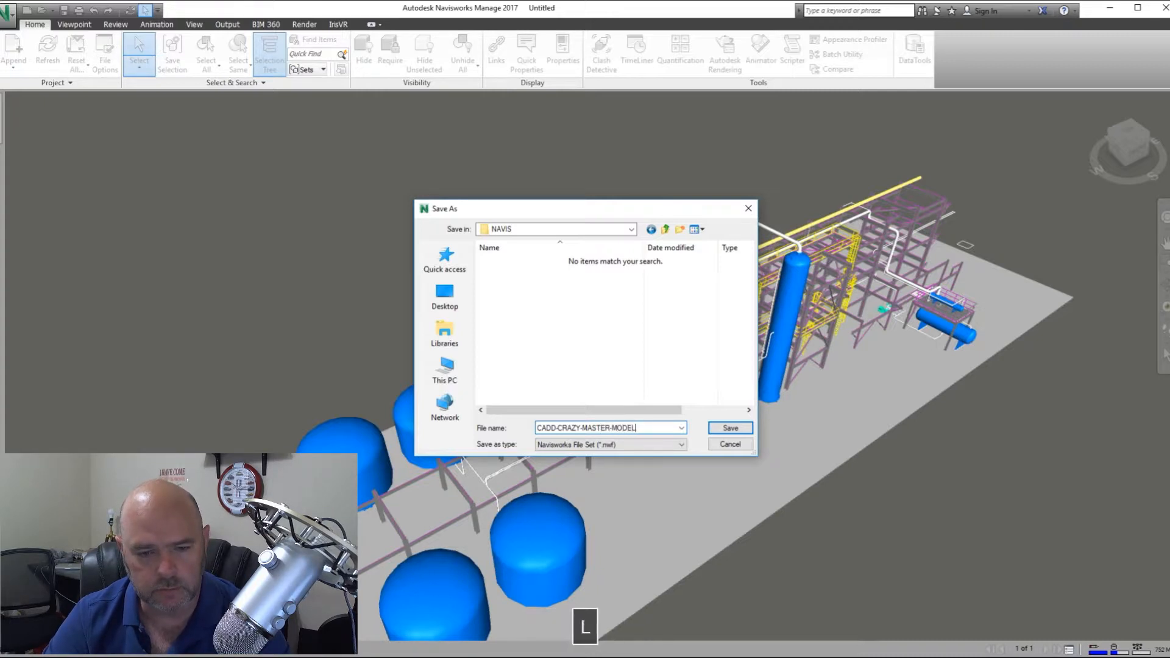
pyautogui.write('MODLE')
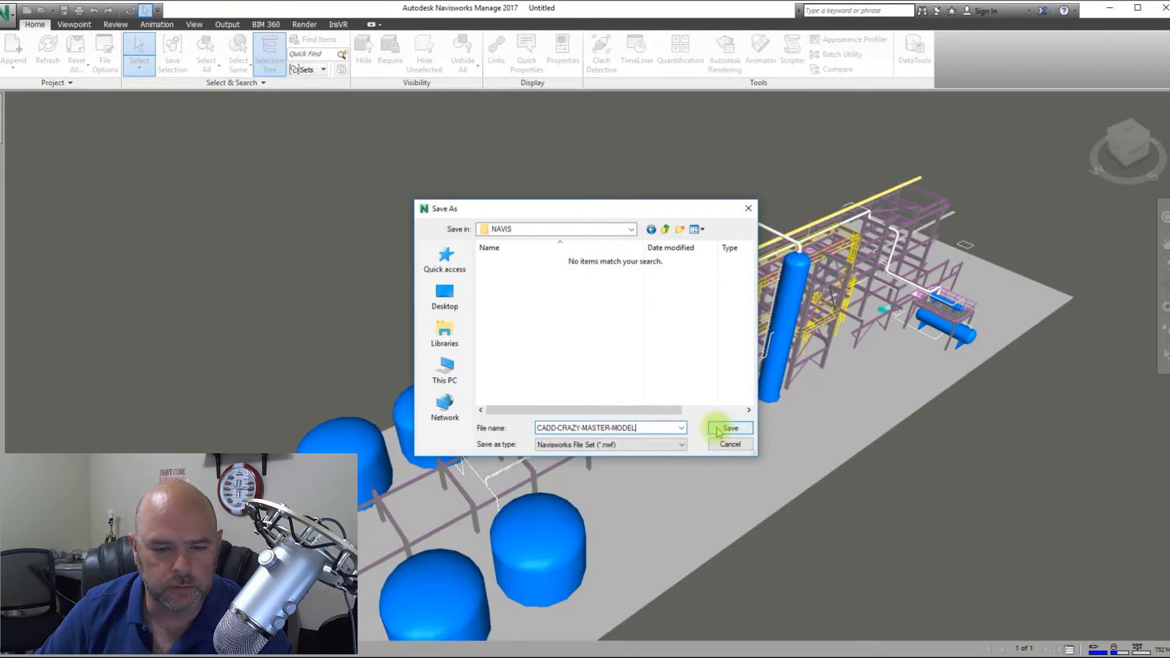
pyautogui.click(729, 428)
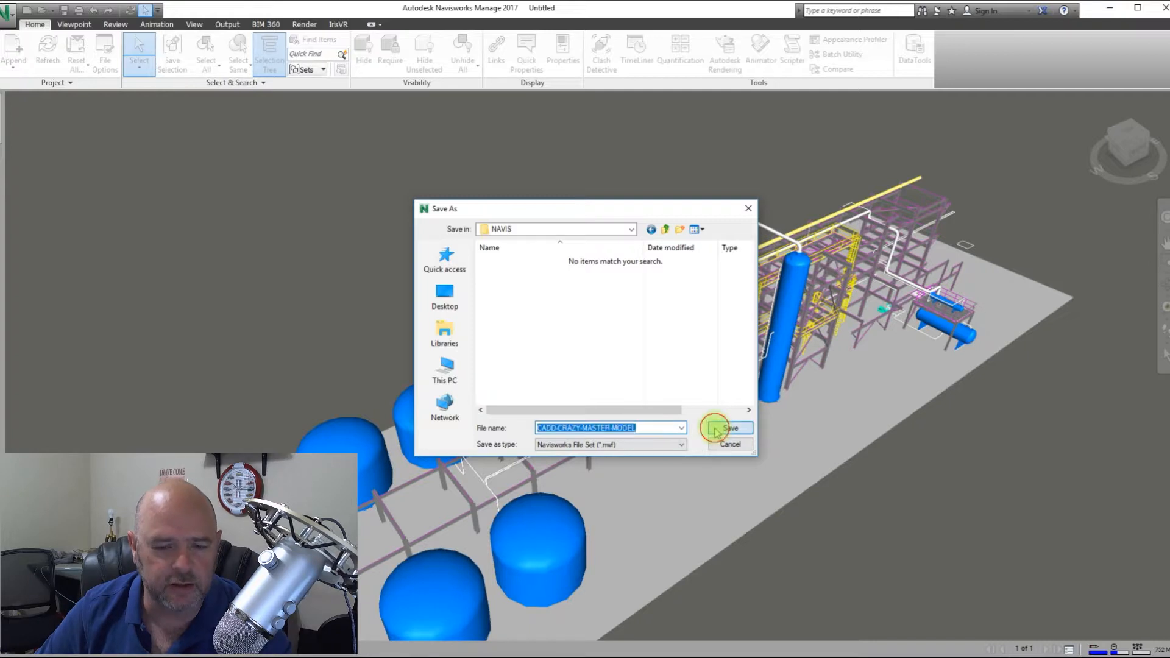
pyautogui.click(727, 428)
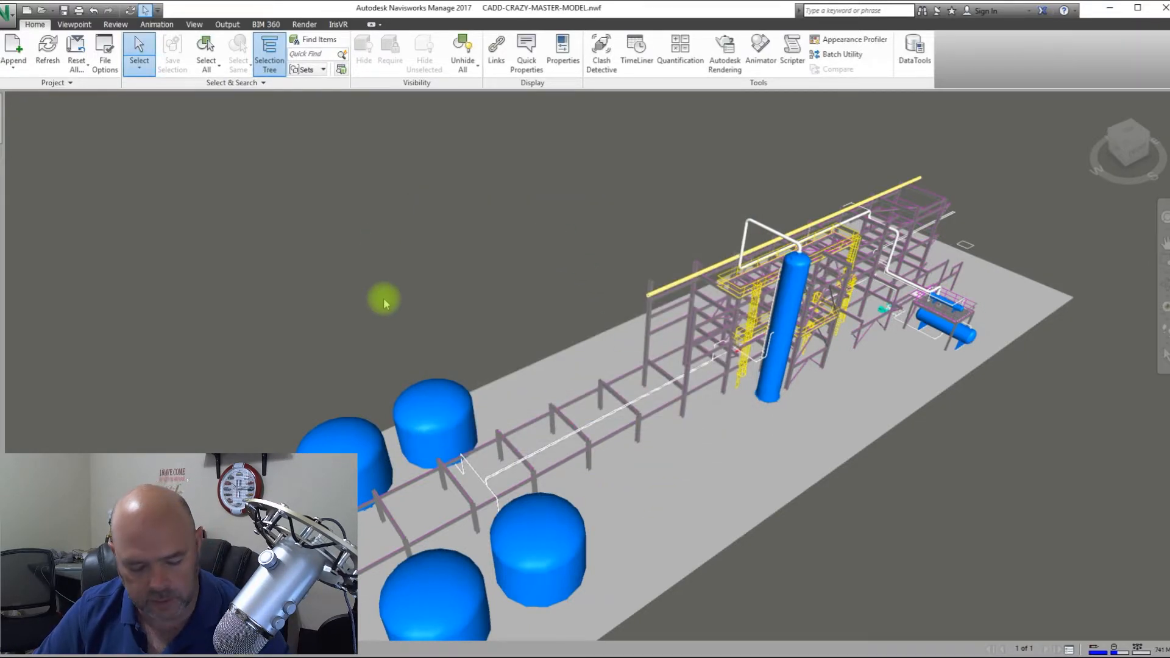
# Step: In File Explorer confirm CADD-CRAZY-MASTER-MODEL.nwf sits in the NAVIS folder, then return to Navisworks
pyautogui.press('alt+tab')
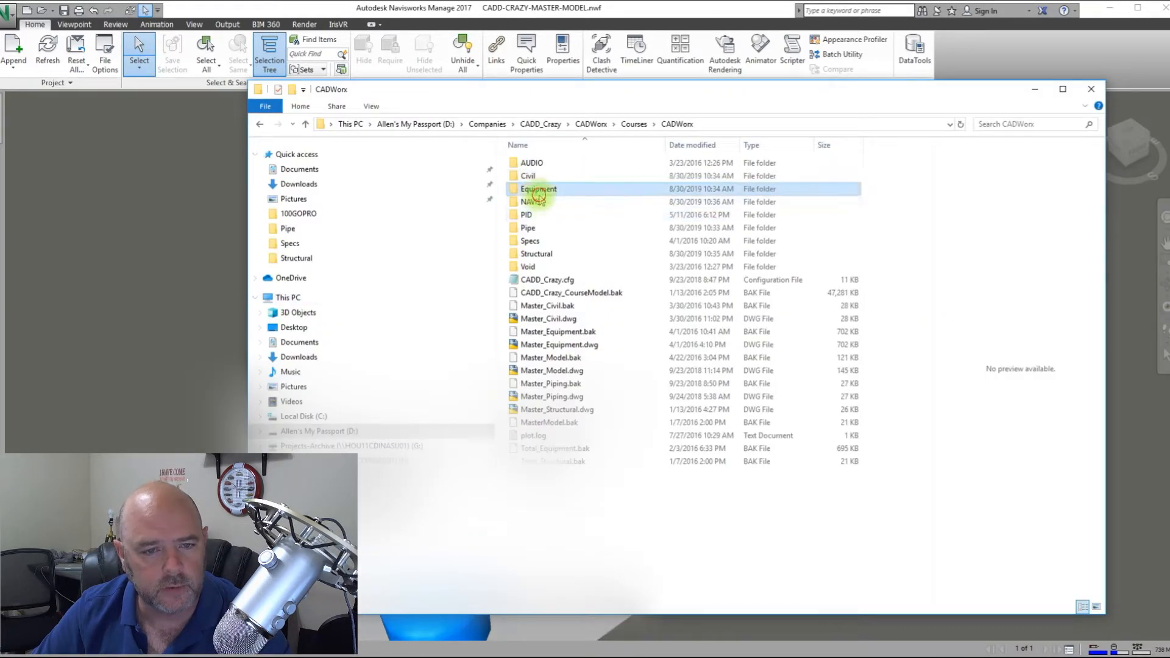
pyautogui.doubleClick(530, 201)
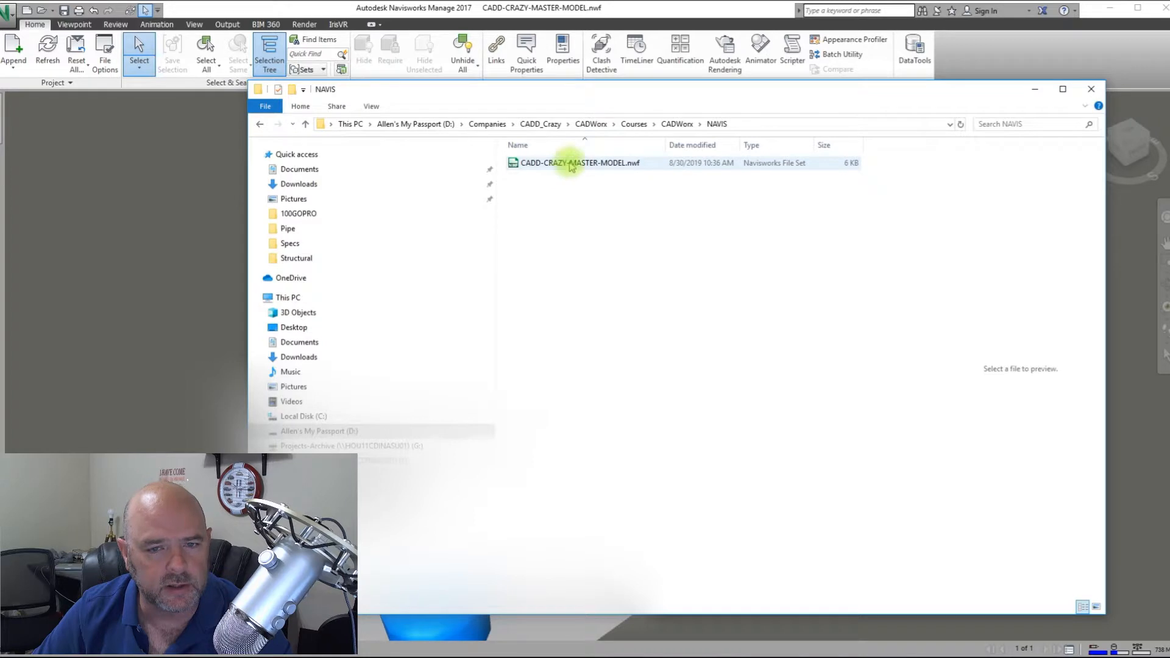
pyautogui.click(578, 162)
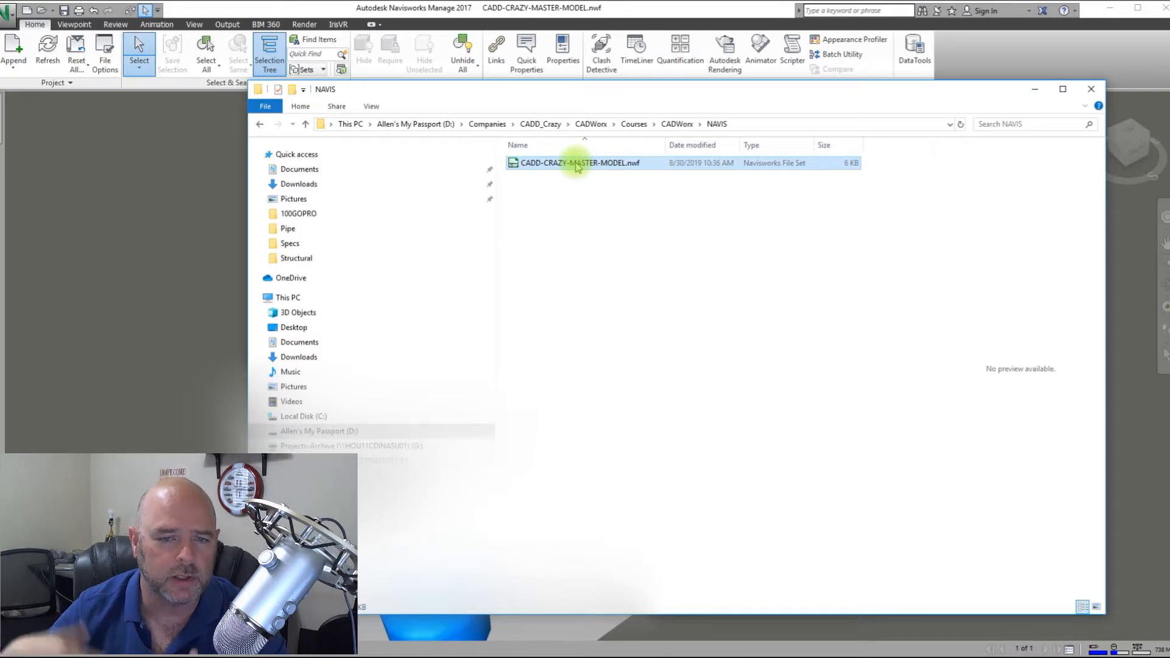
pyautogui.moveTo(574, 191)
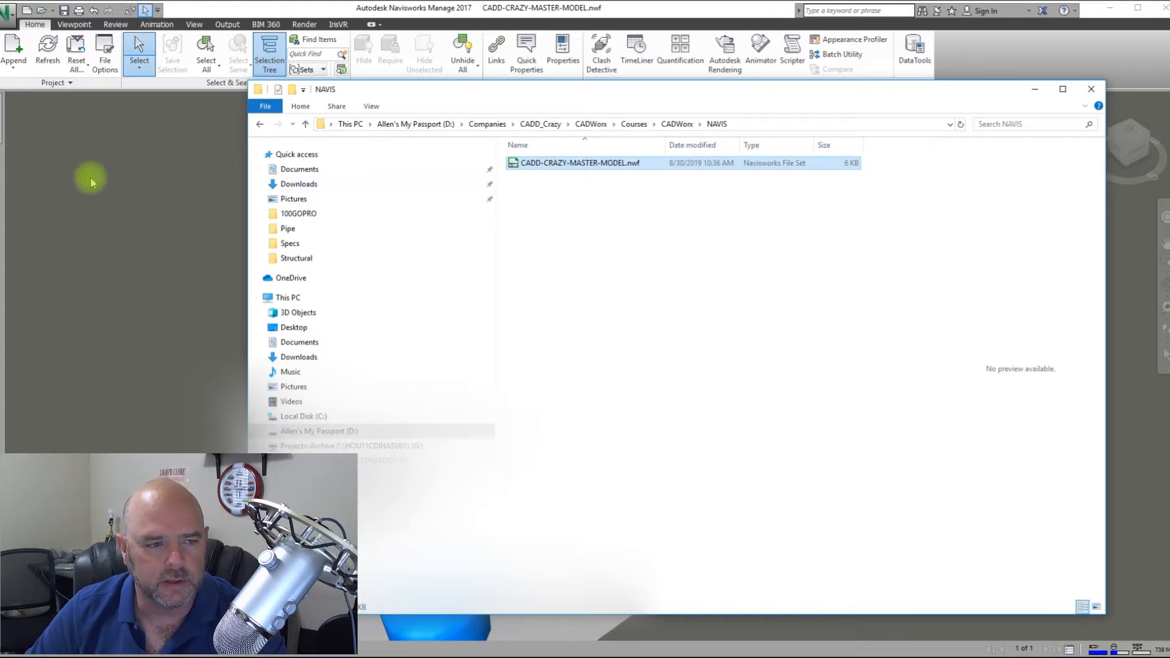
pyautogui.click(14, 11)
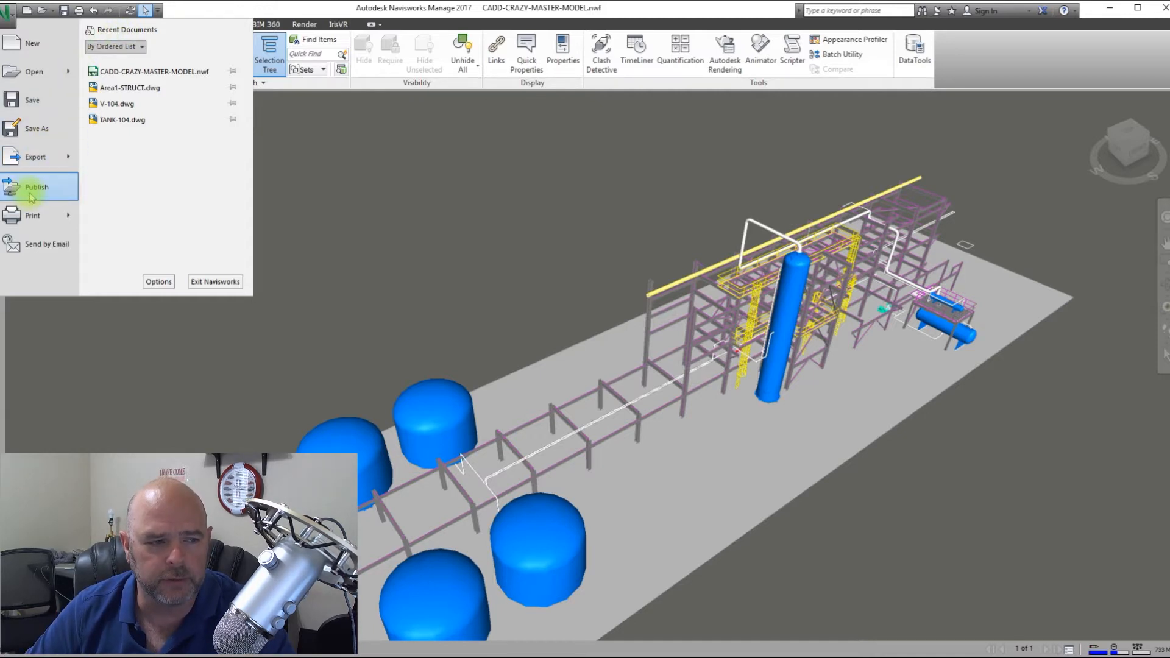
# Step: Start Publish and allow the published file to be re-saved
pyautogui.click(36, 188)
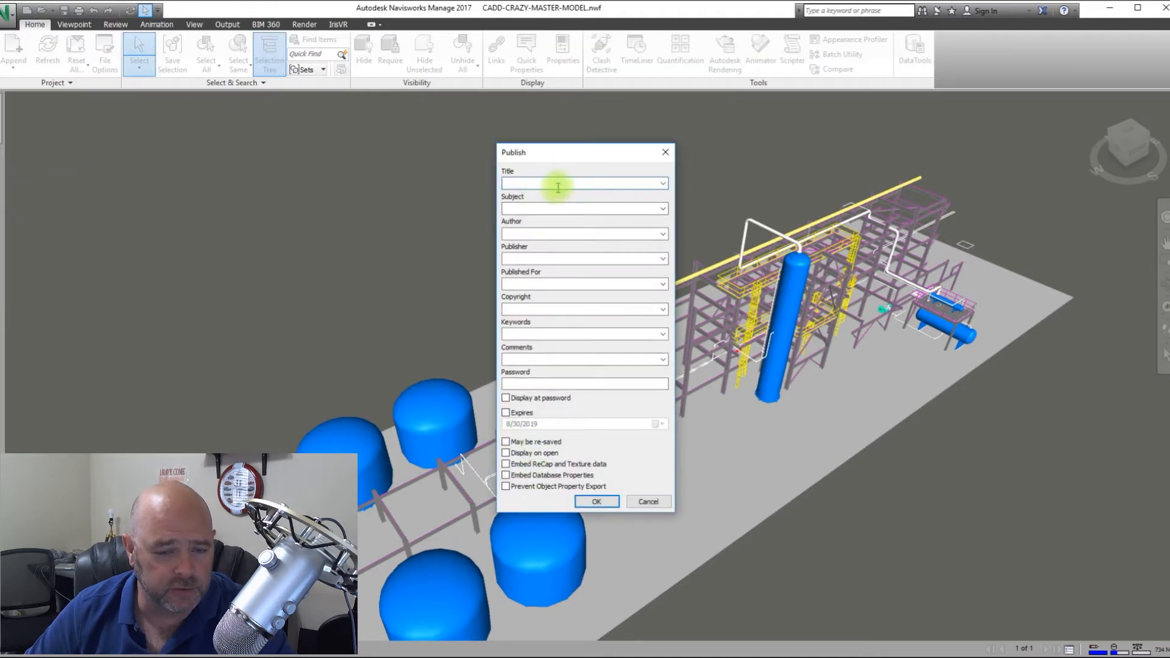
pyautogui.click(583, 183)
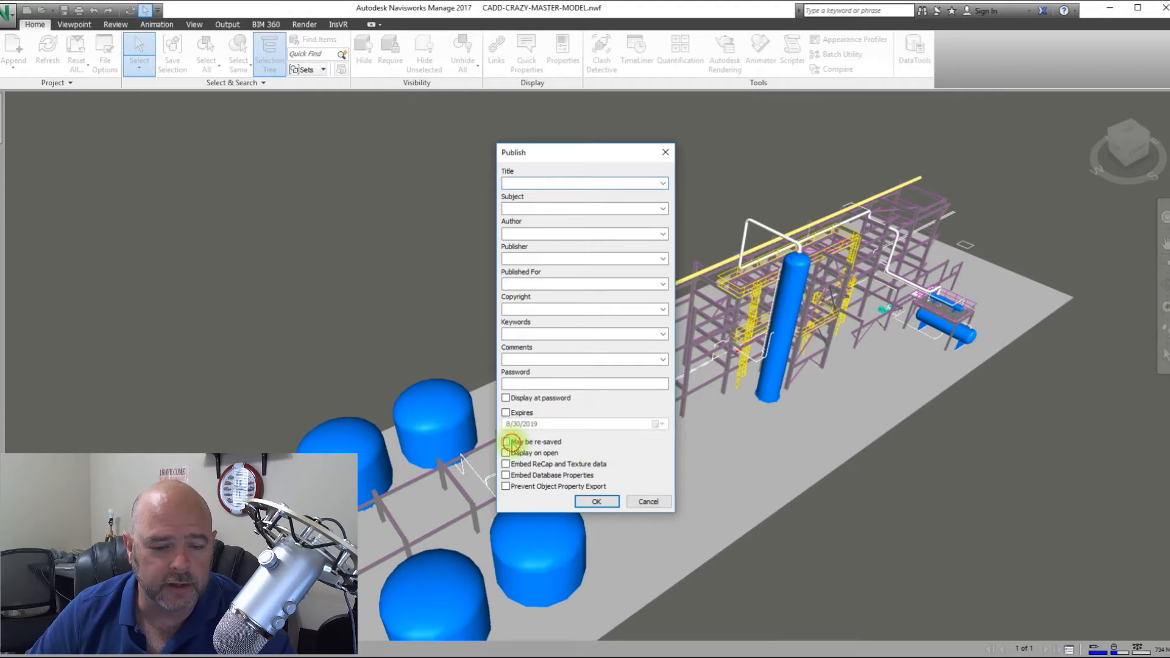
pyautogui.click(506, 441)
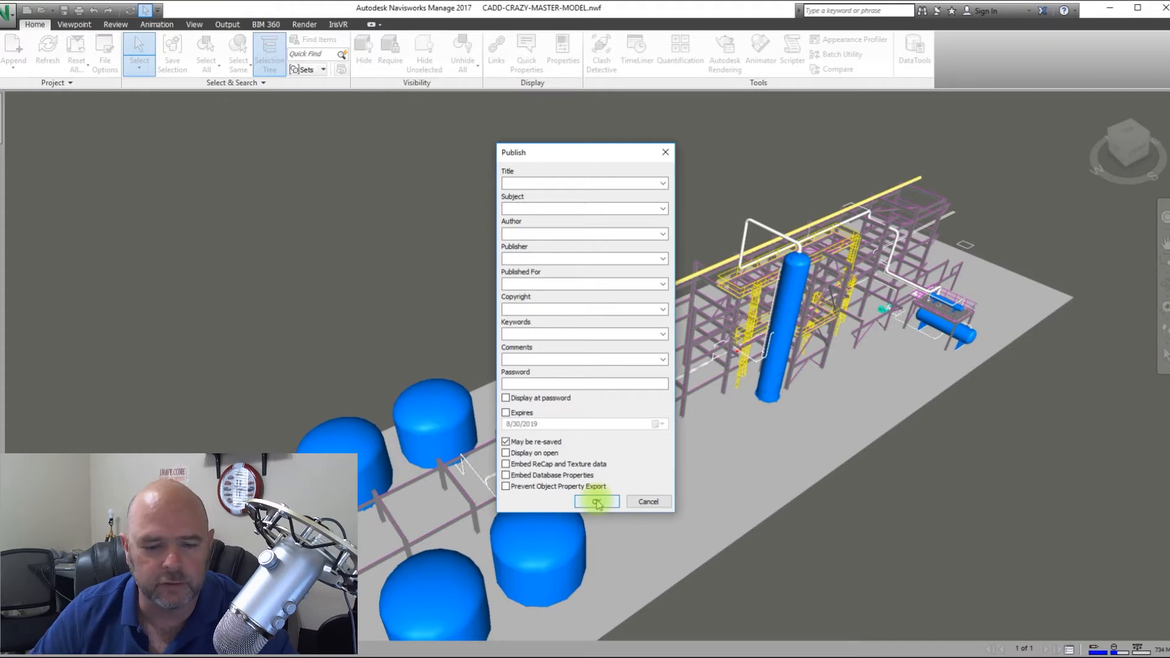
pyautogui.click(596, 501)
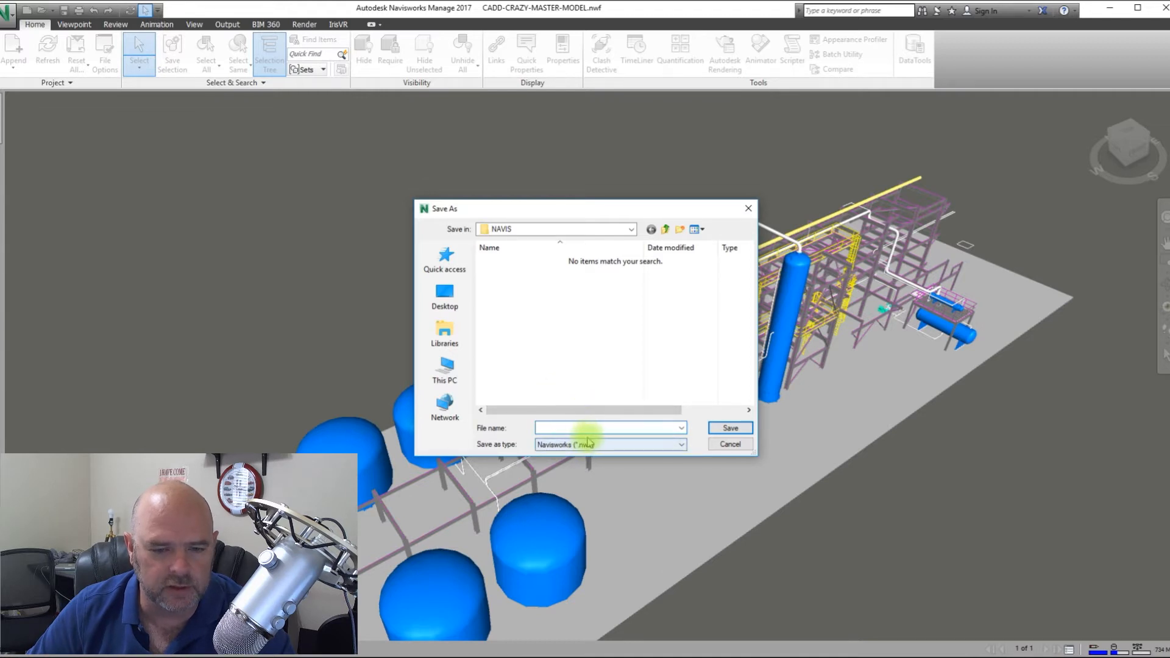
# Step: Publish the model as CADD-CRAZY-MASTER-MODEL.nwd in the NAVIS folder
pyautogui.click(605, 427)
pyautogui.write('CADD-CRAZY-MASTER-MODEL.nwf')
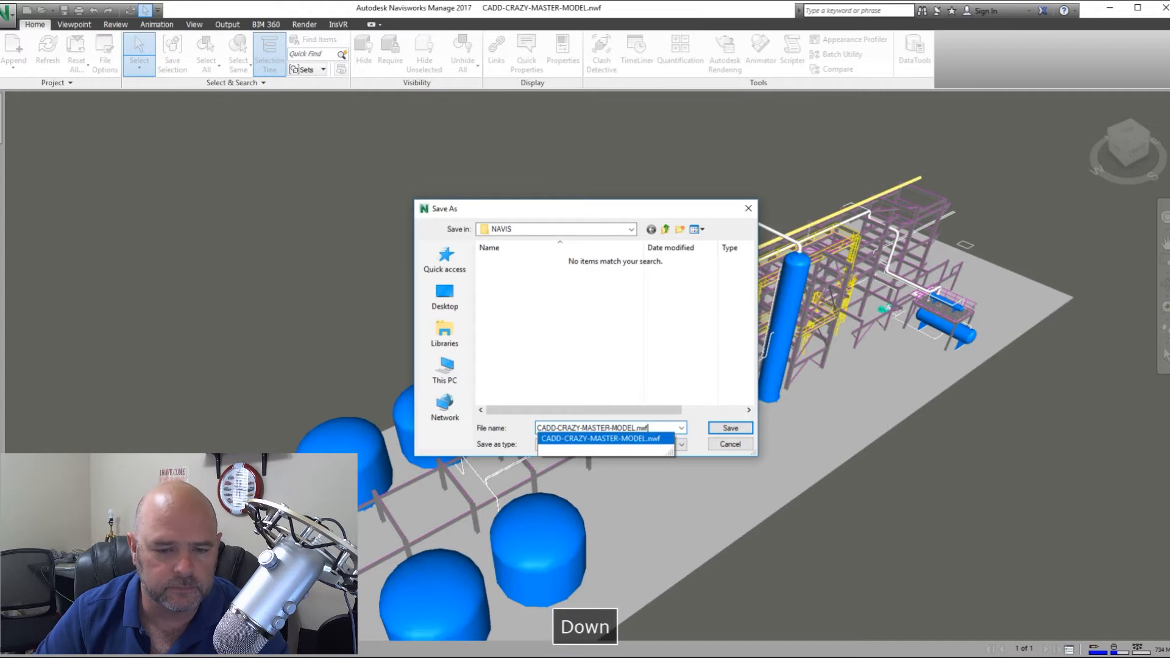
pyautogui.press('Tab')
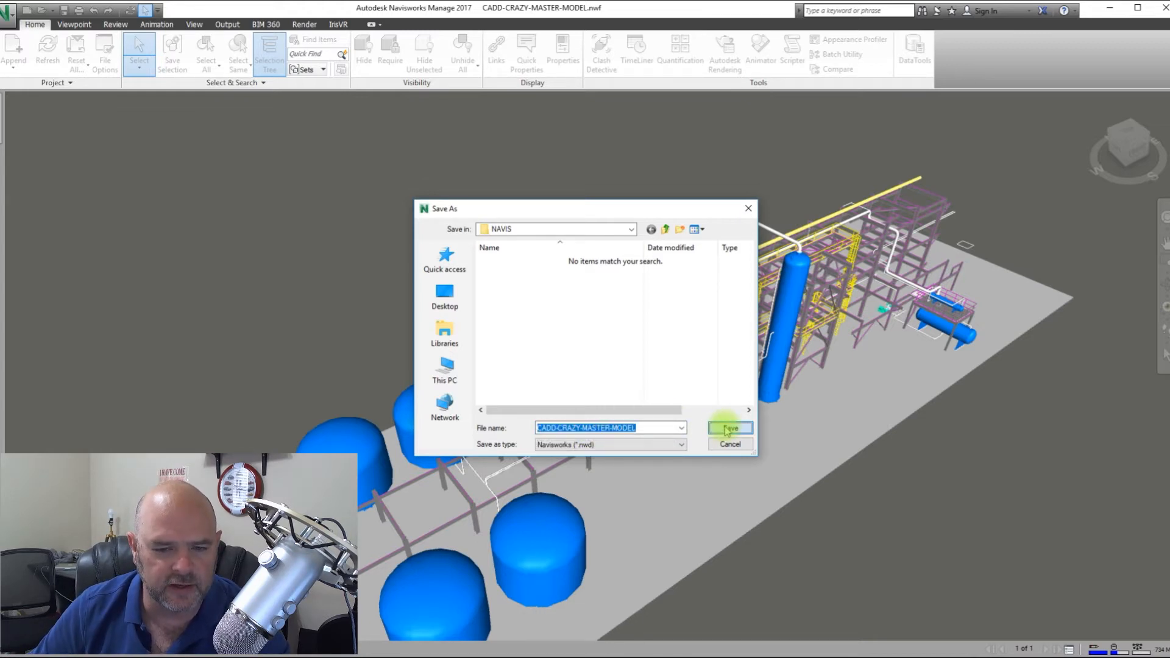
pyautogui.click(729, 428)
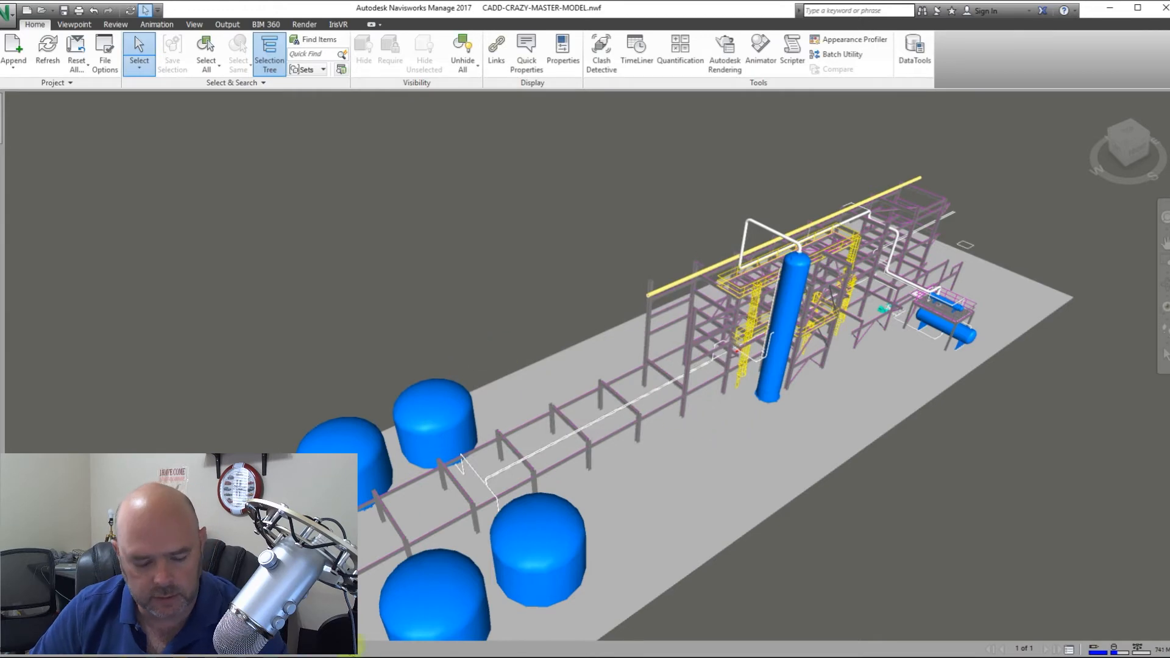
# Step: In File Explorer's NAVIS folder, select the published CADD-CRAZY-MASTER-MODEL.nwd beside the .nwf file set
pyautogui.press('Alt+Tab')
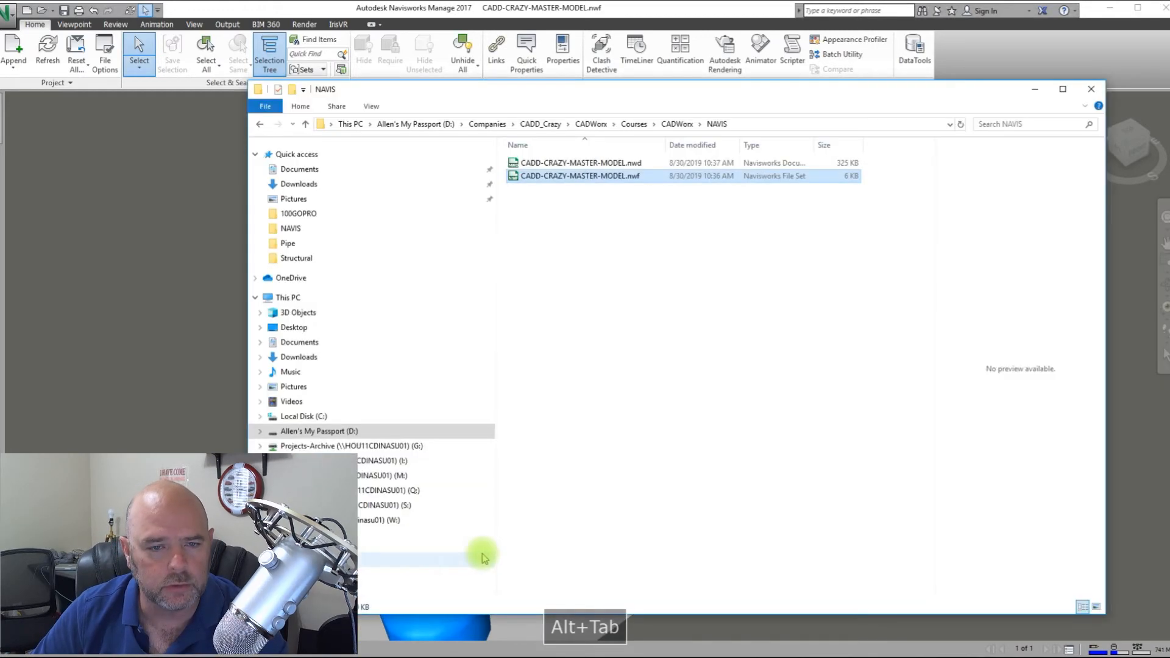
pyautogui.click(580, 175)
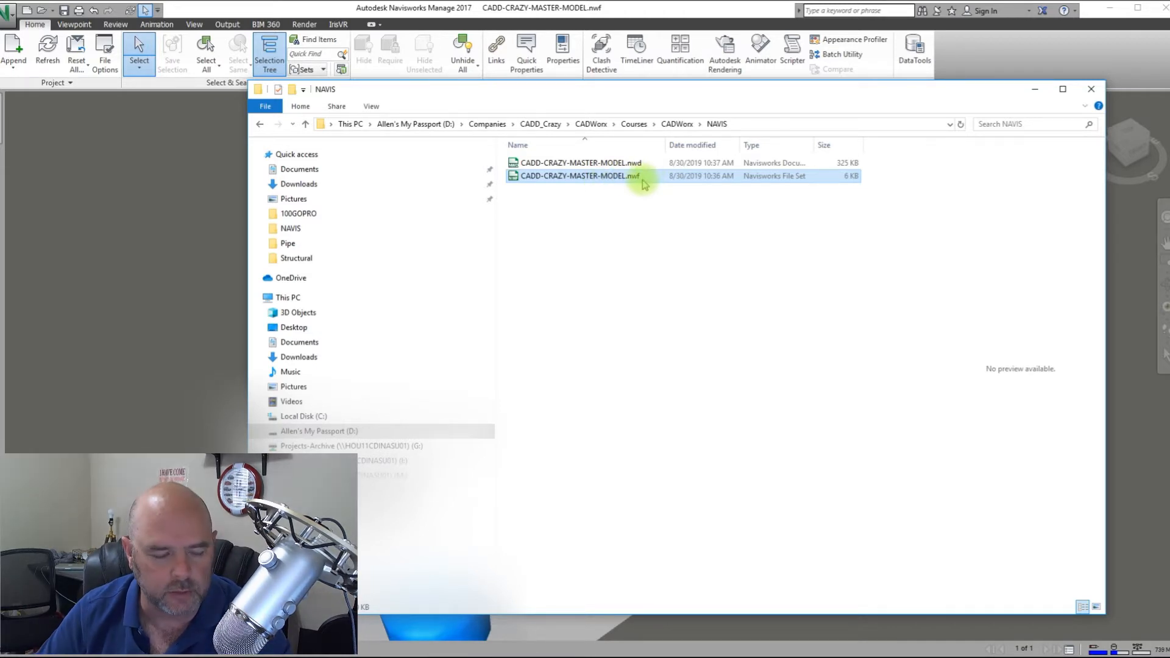
pyautogui.click(578, 162)
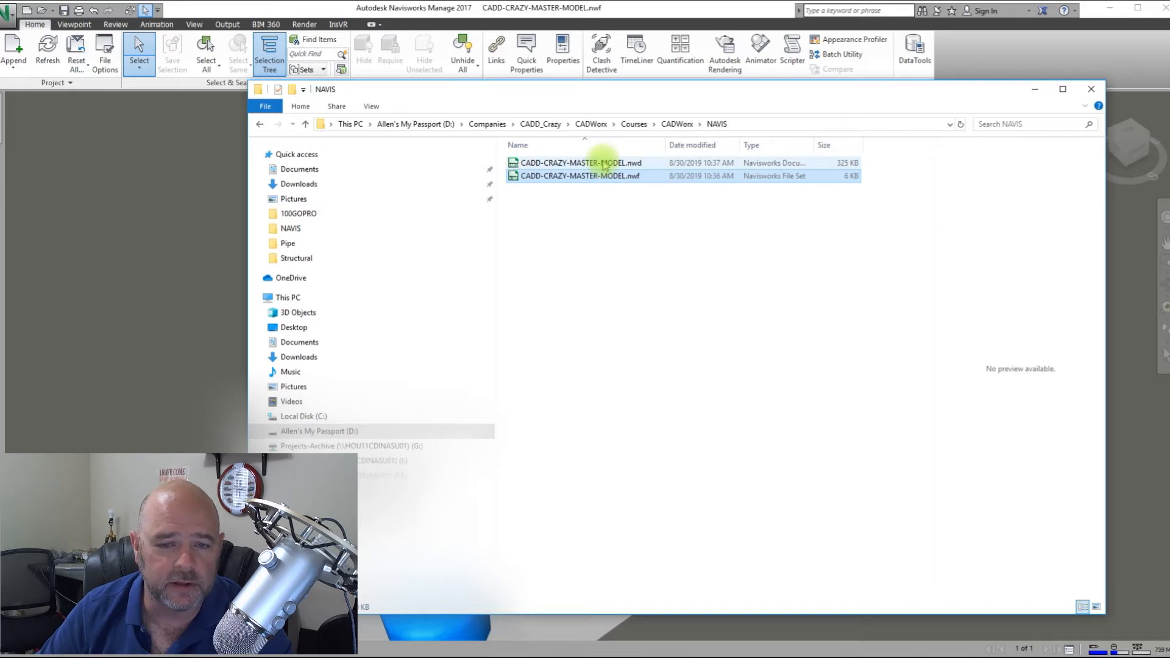
pyautogui.moveTo(577, 162)
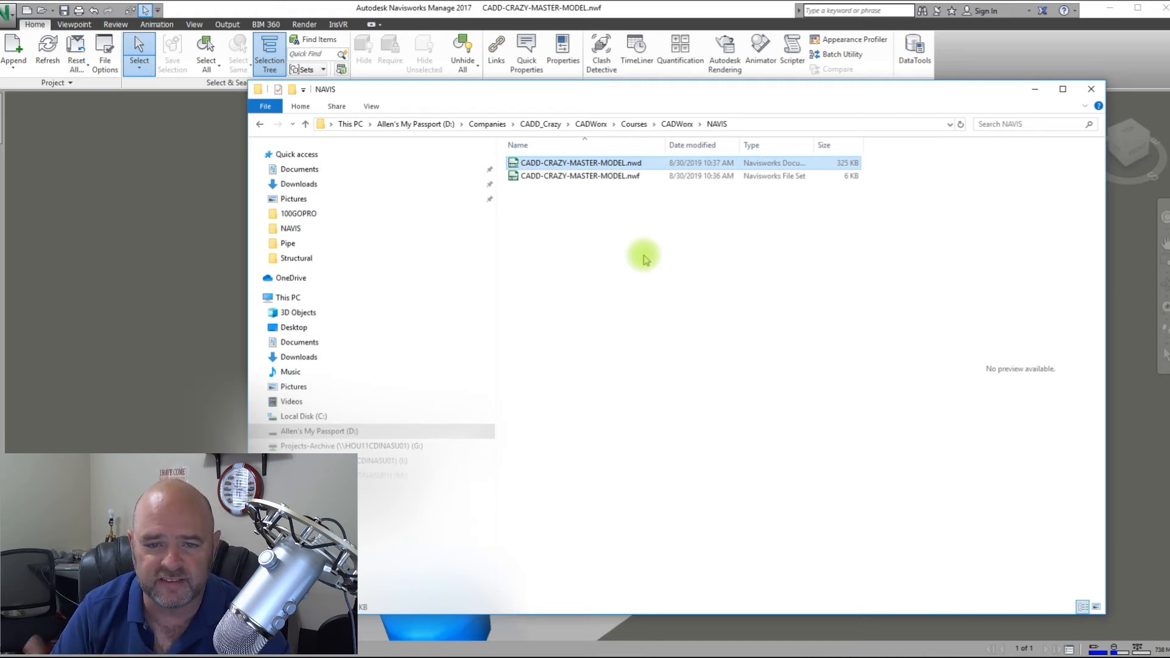
pyautogui.moveTo(637, 256)
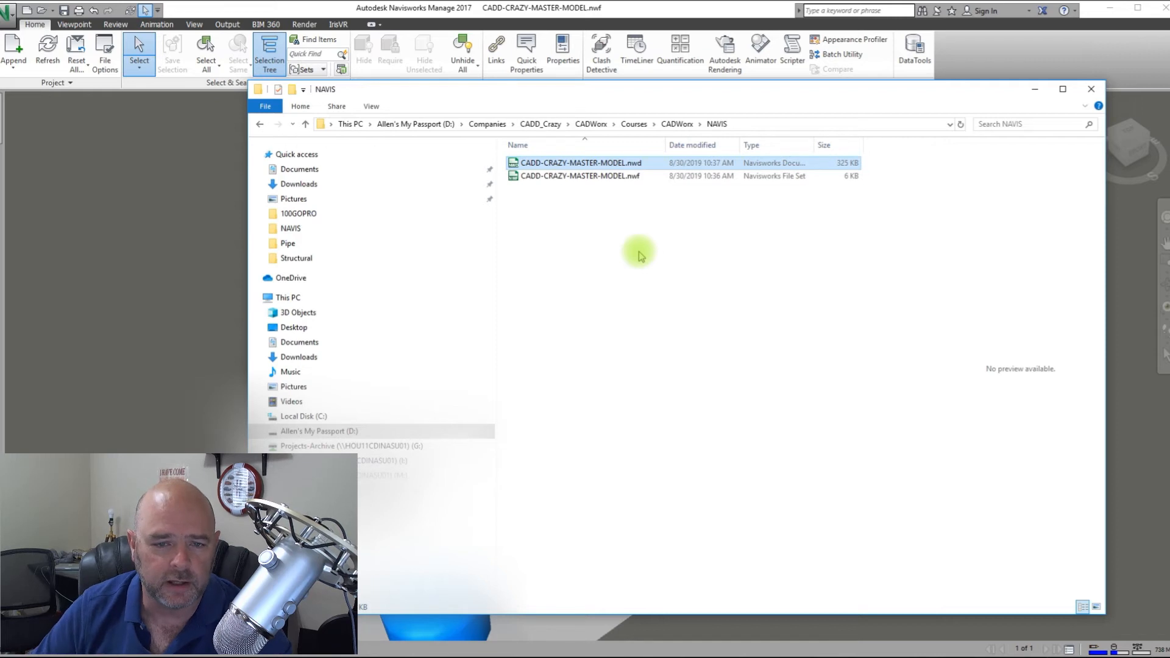